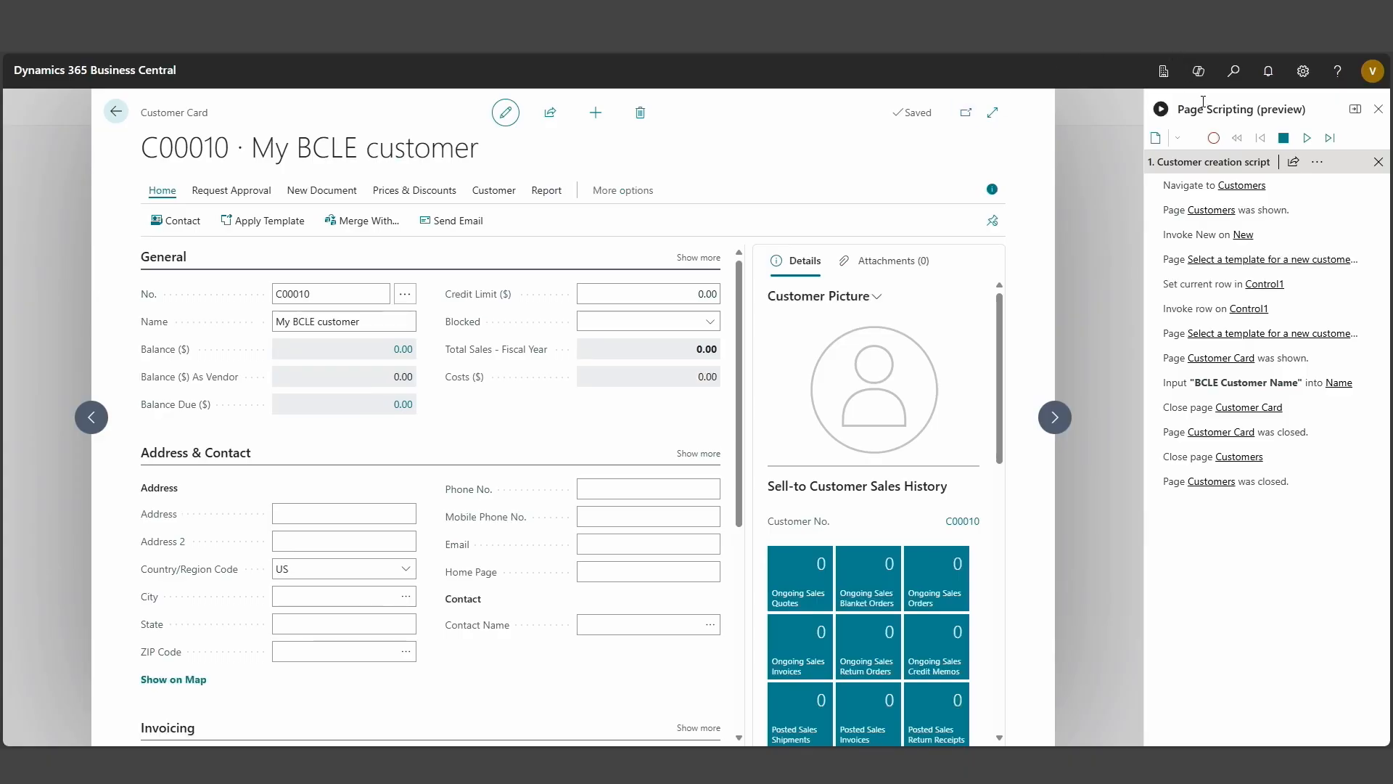
Resume recording and place the insertion line after the 'Input BCLE Customer Name into Name' step
click(1214, 138)
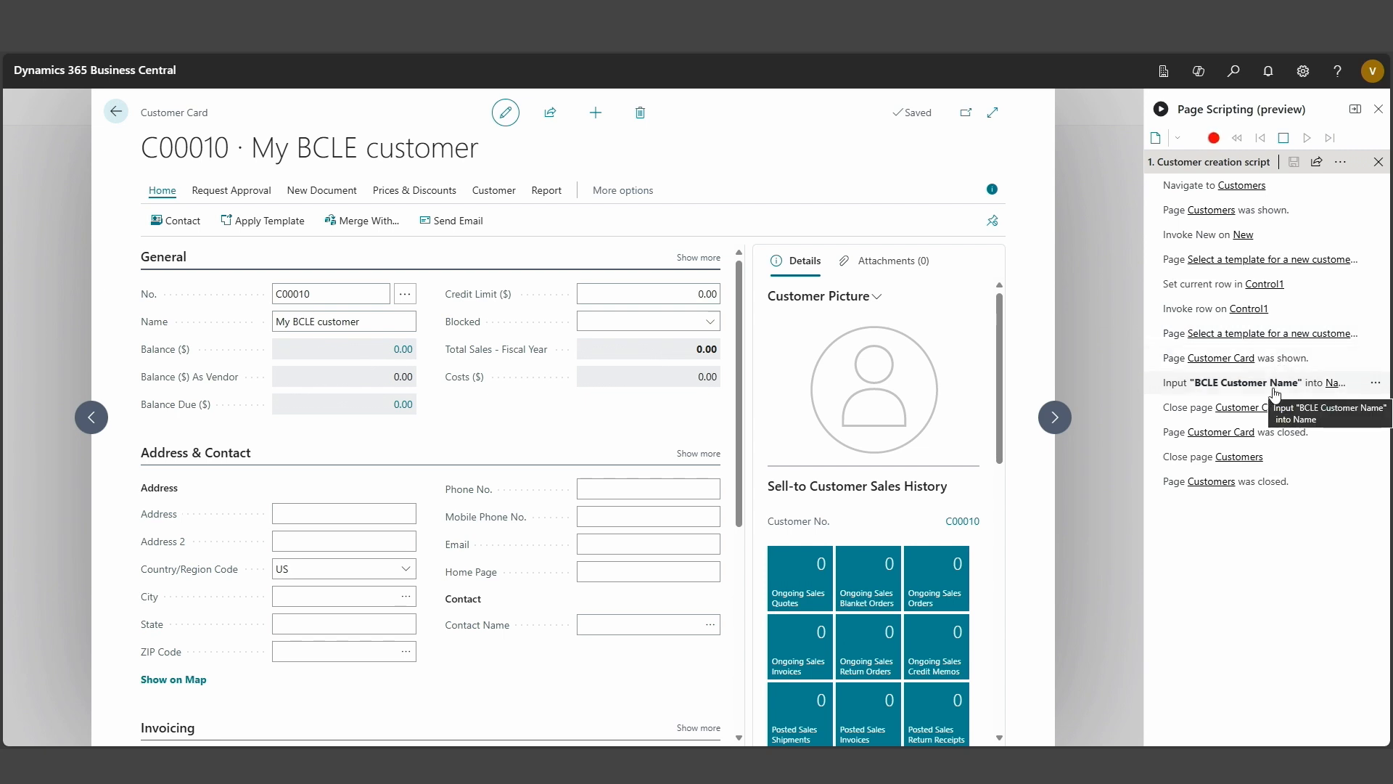
click(1376, 383)
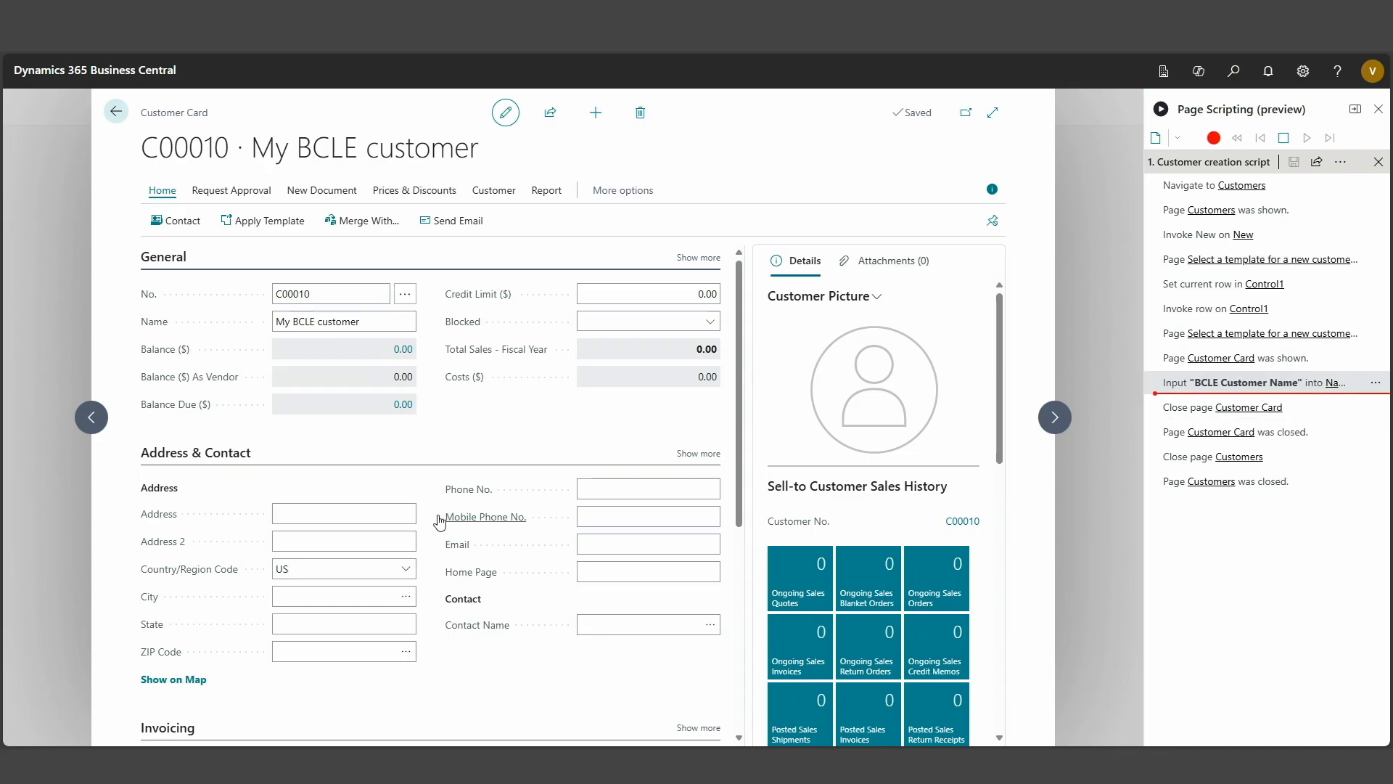
Record entering 'My address' into the customer's Address field
click(343, 514)
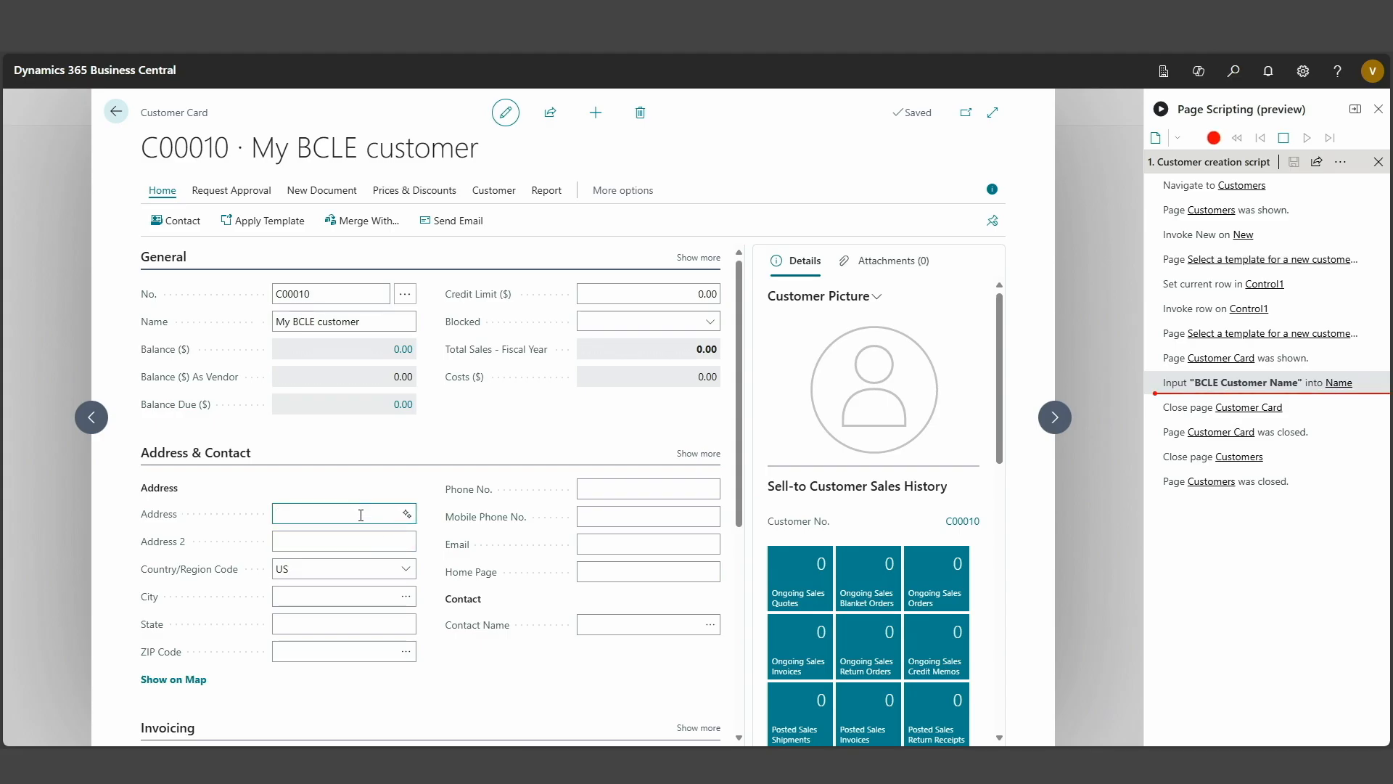
text(My)
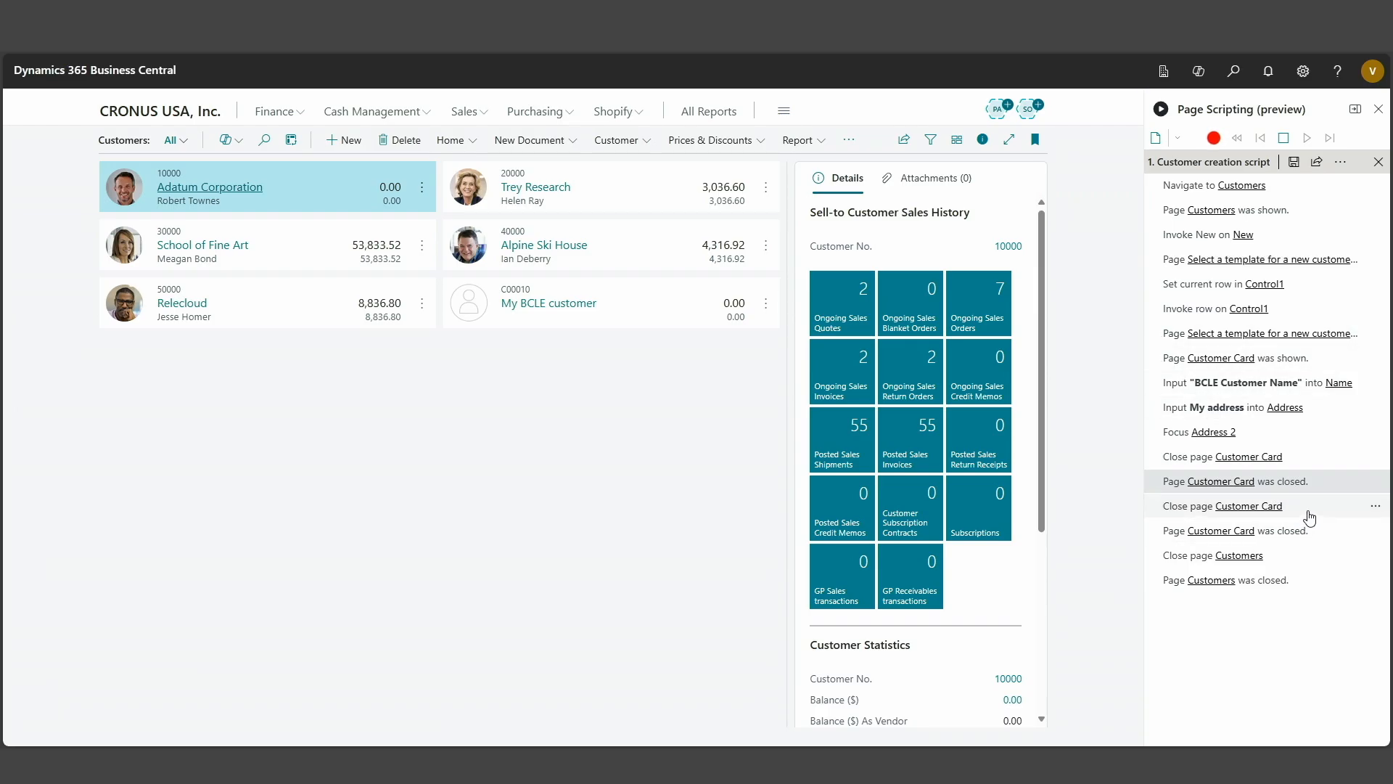
mouse_move(1307, 517)
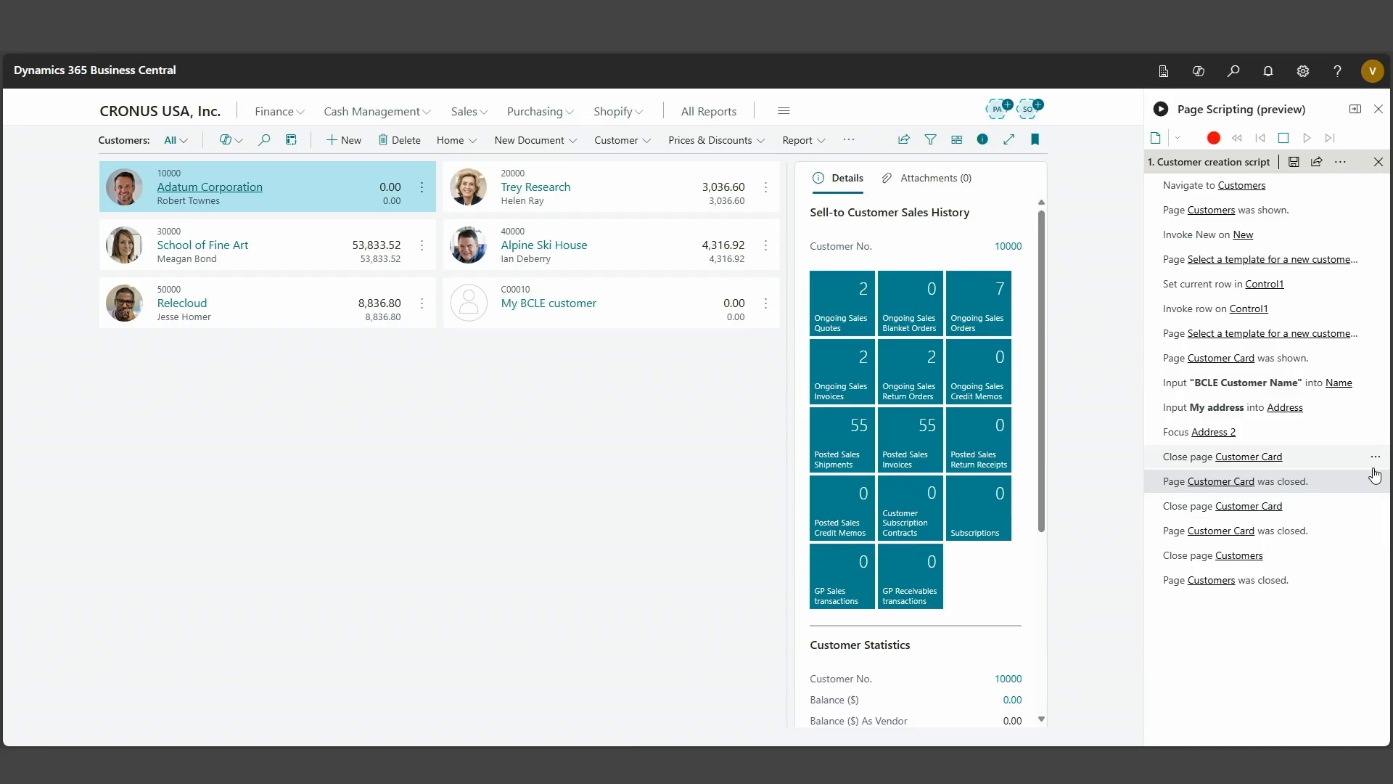
Delete the extra 'Page Customer Card was closed' steps from the script
click(1377, 480)
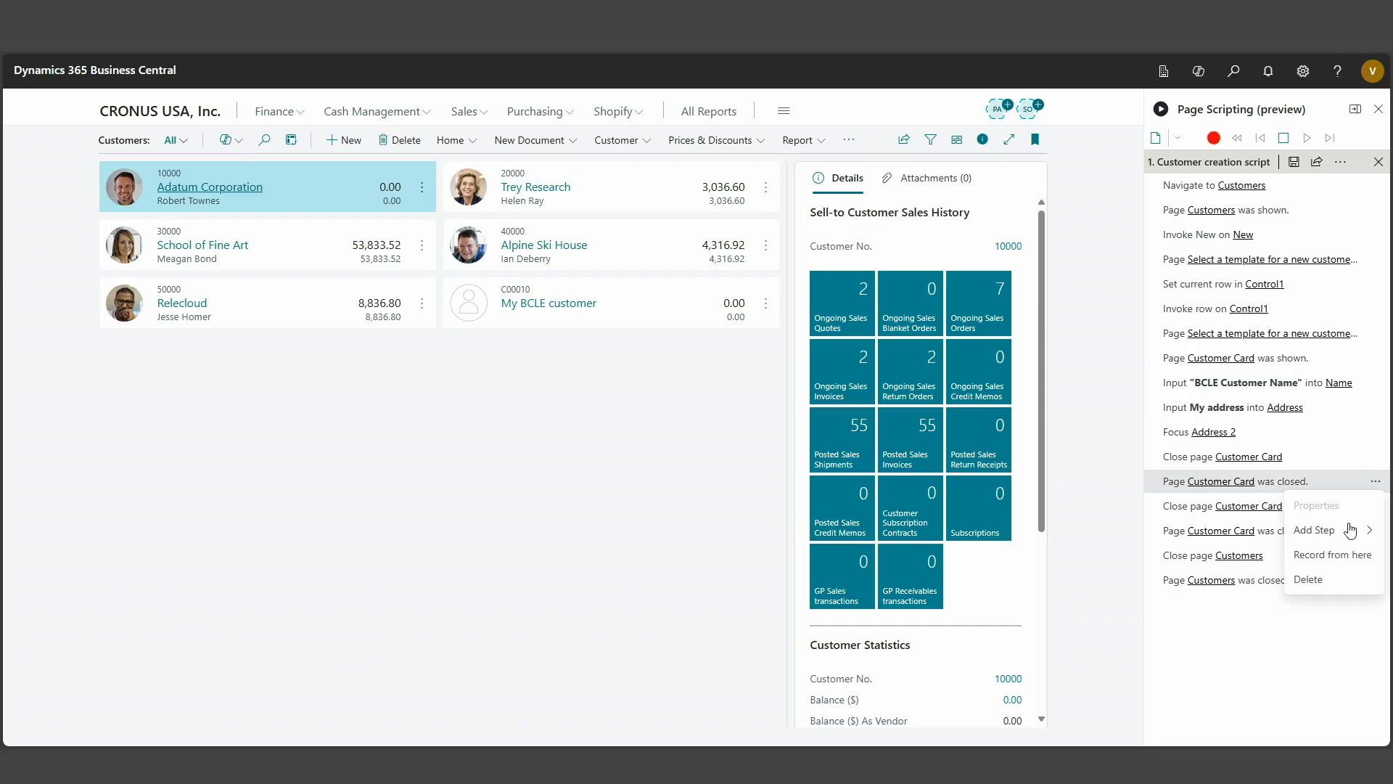
mouse_move(1325, 602)
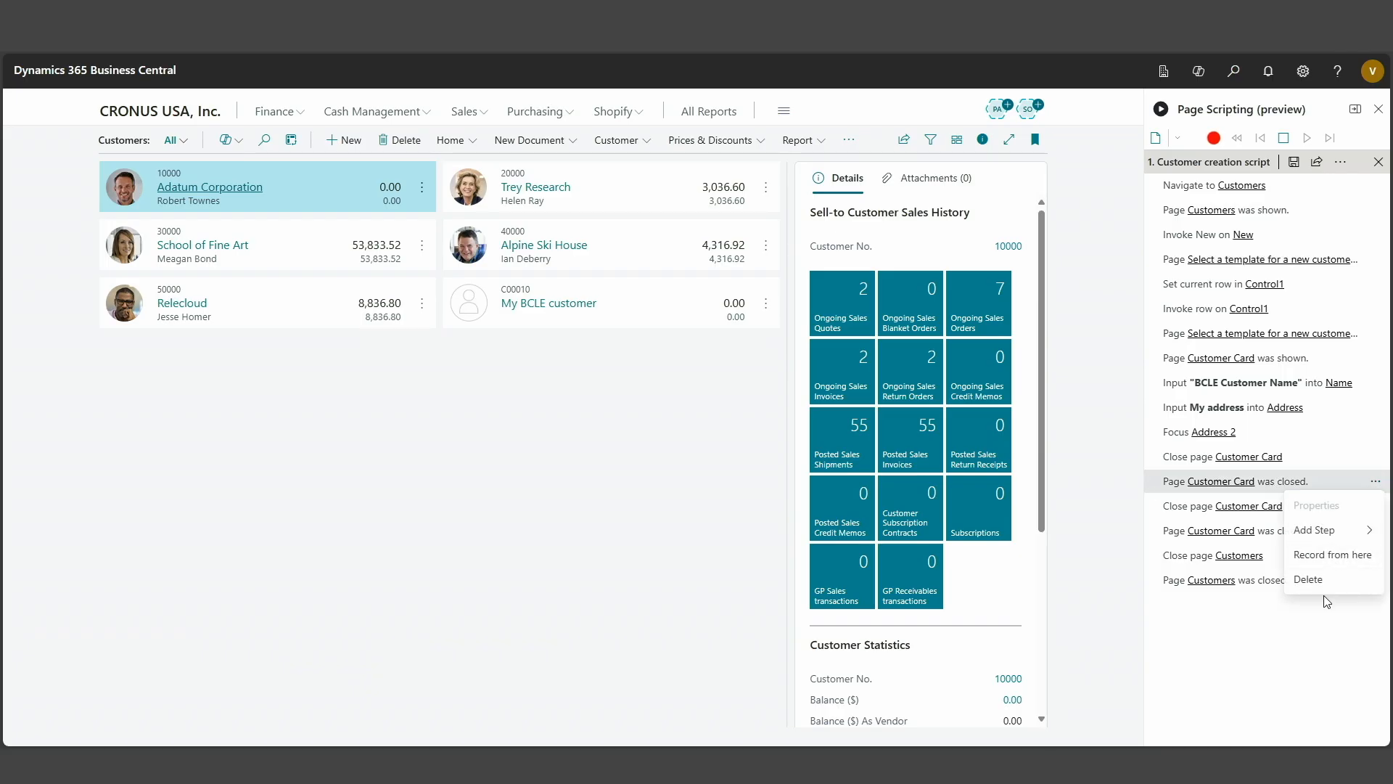
mouse_move(1323, 588)
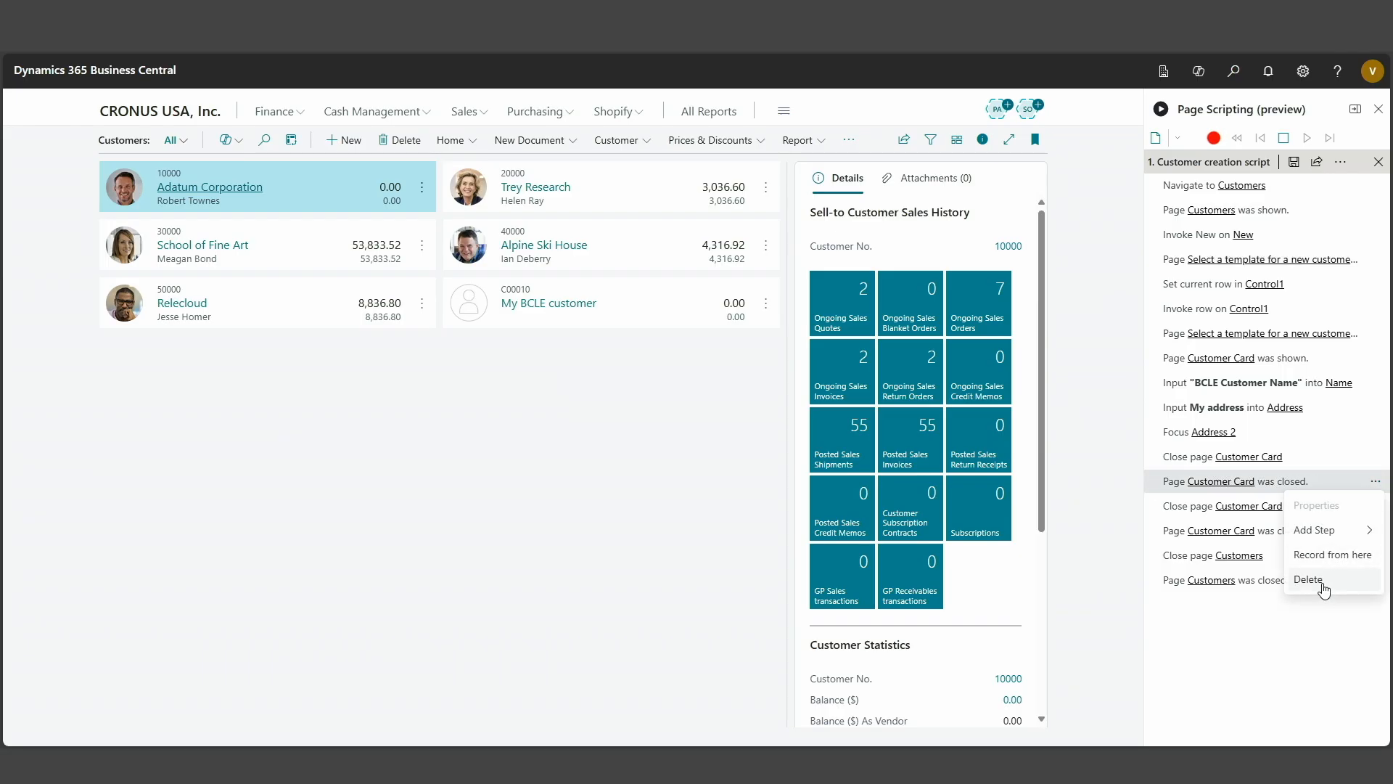
click(1306, 579)
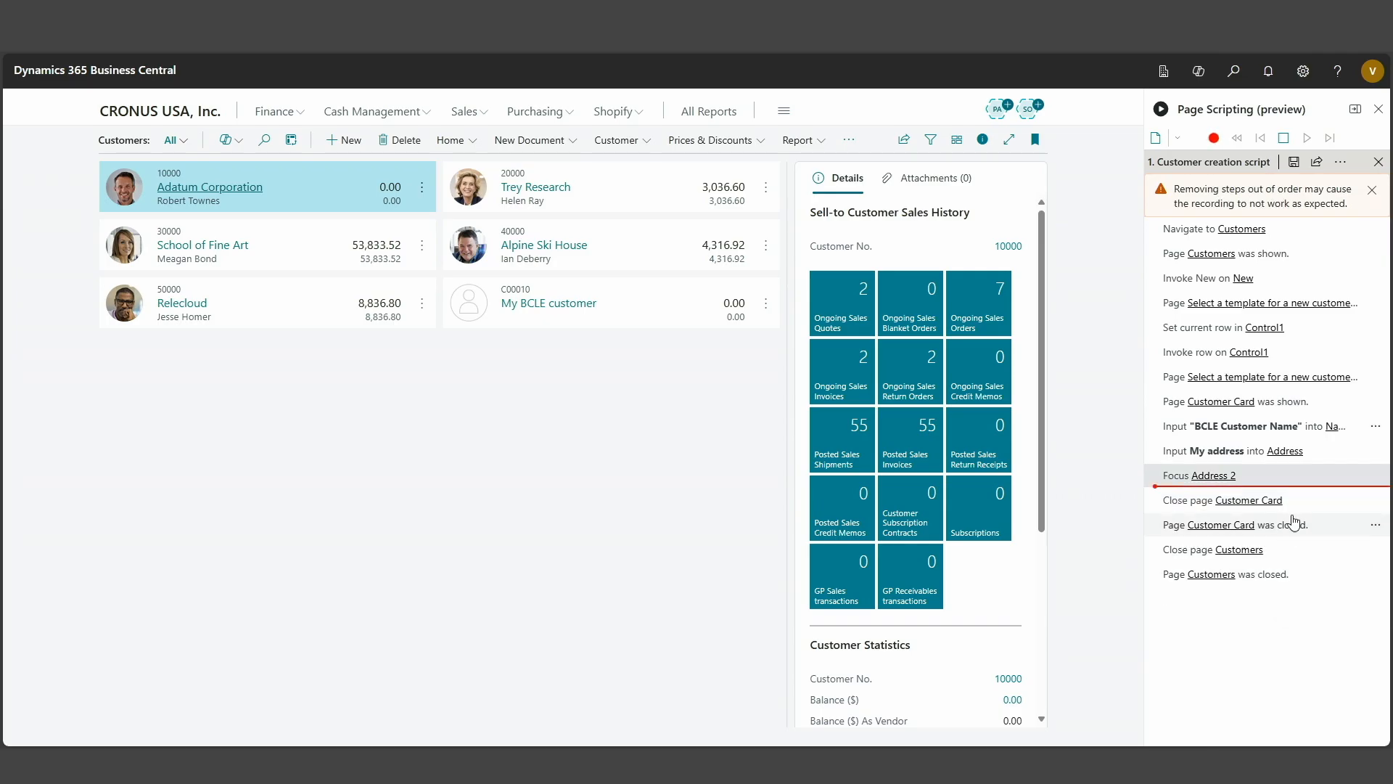
mouse_move(1294, 523)
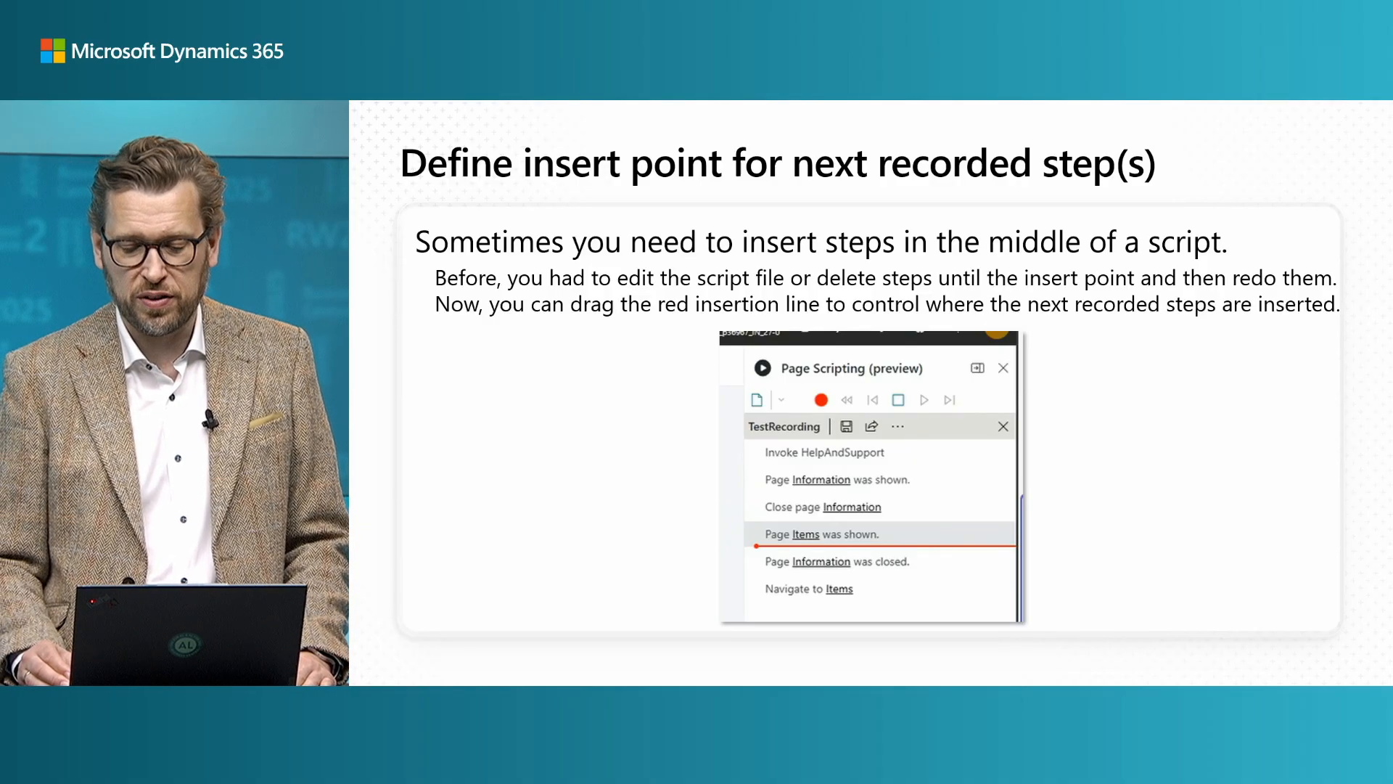
Advance to the 'Define insert point for next recorded step(s)' slide
key(Right)
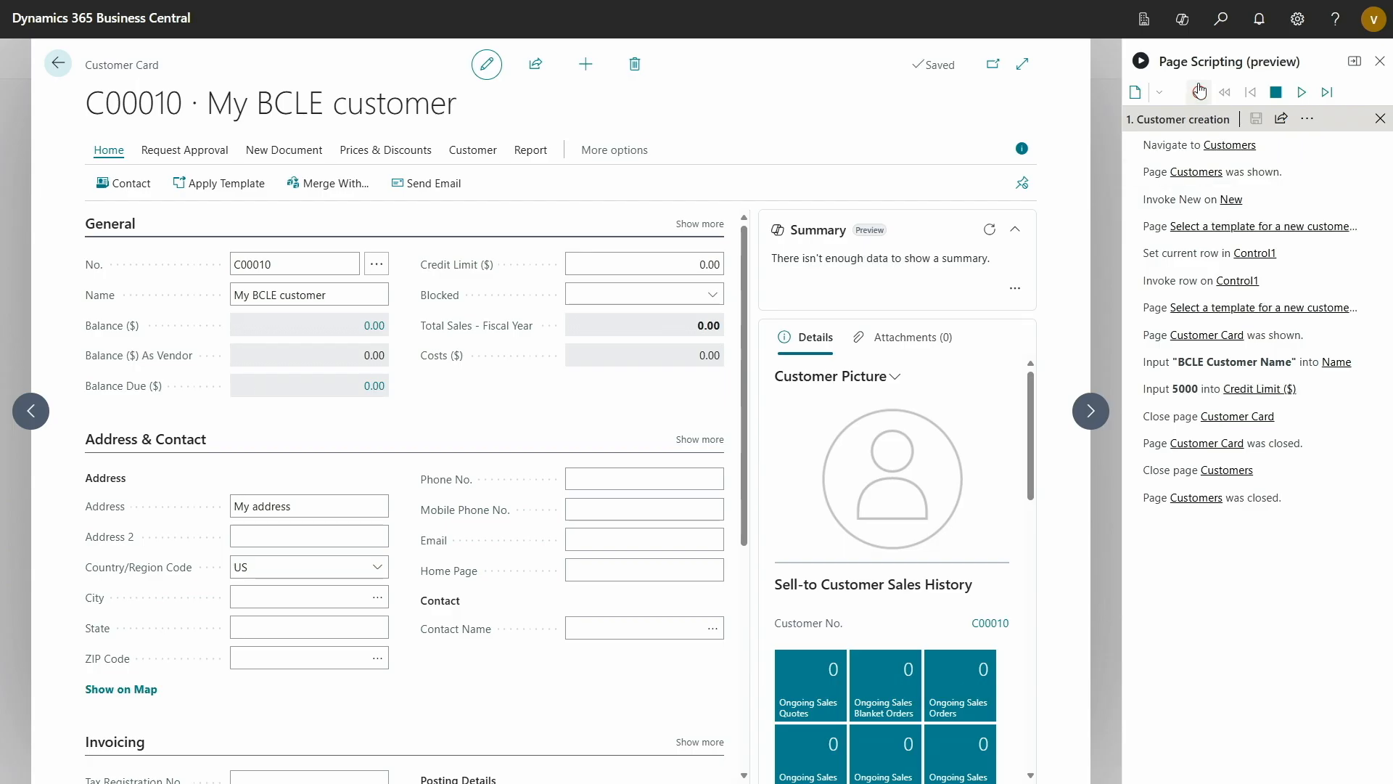
Show the customer creation script's properties and expand its Parameters section
click(1307, 118)
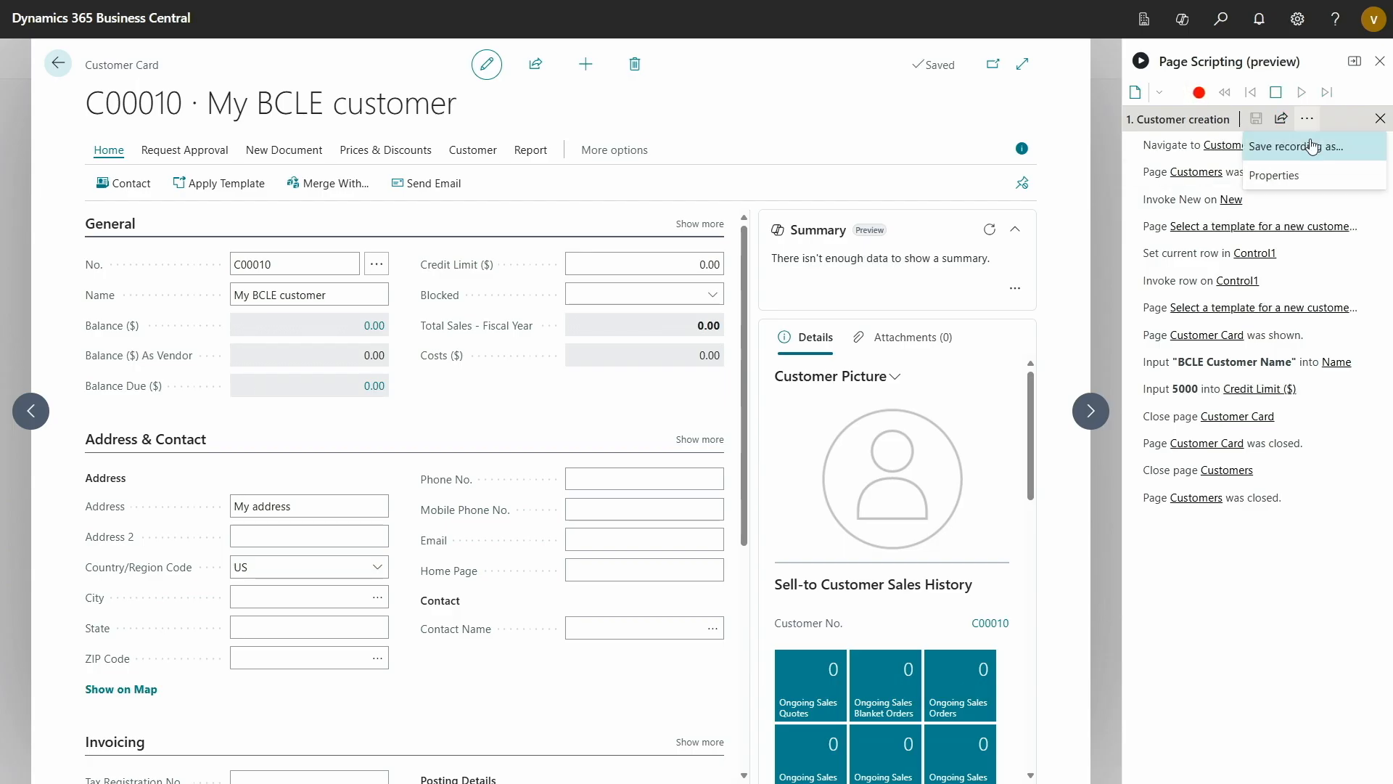
click(1274, 175)
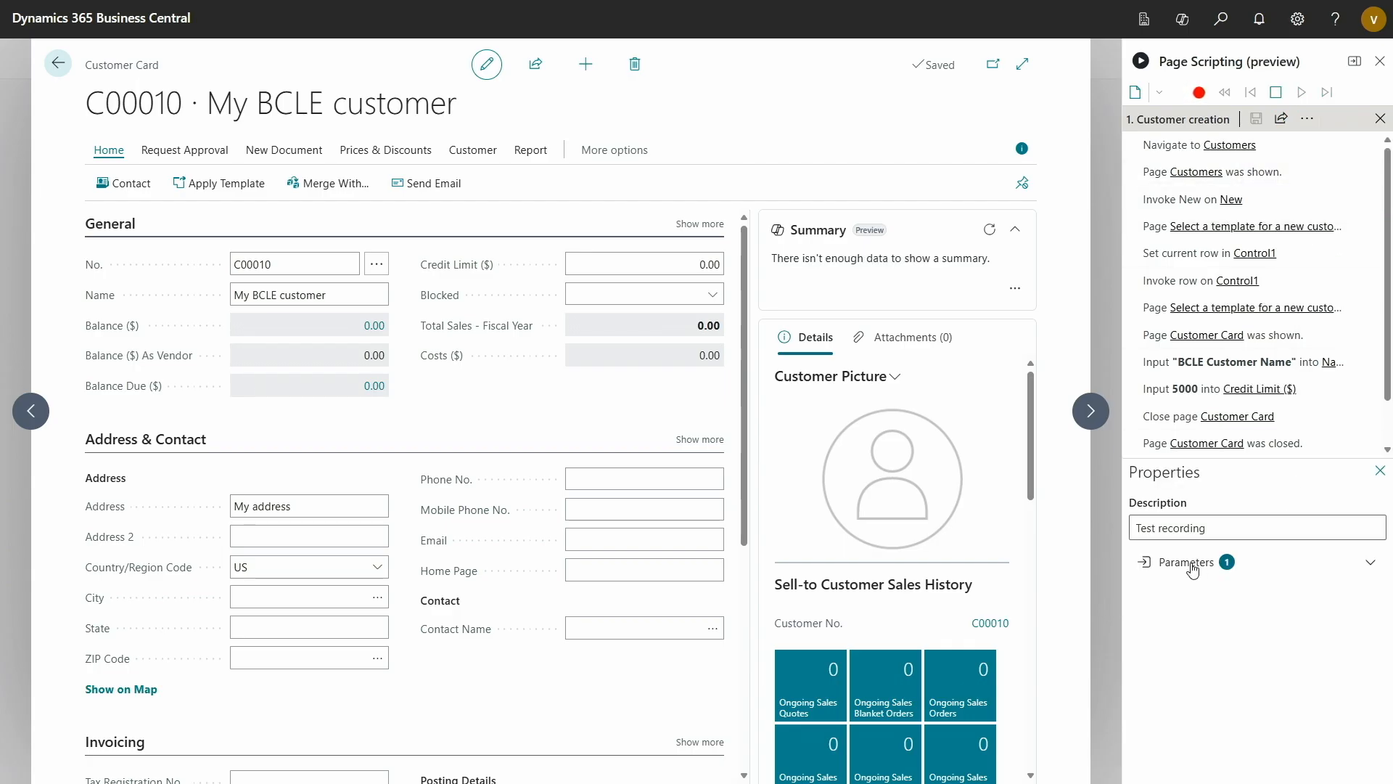
click(1185, 562)
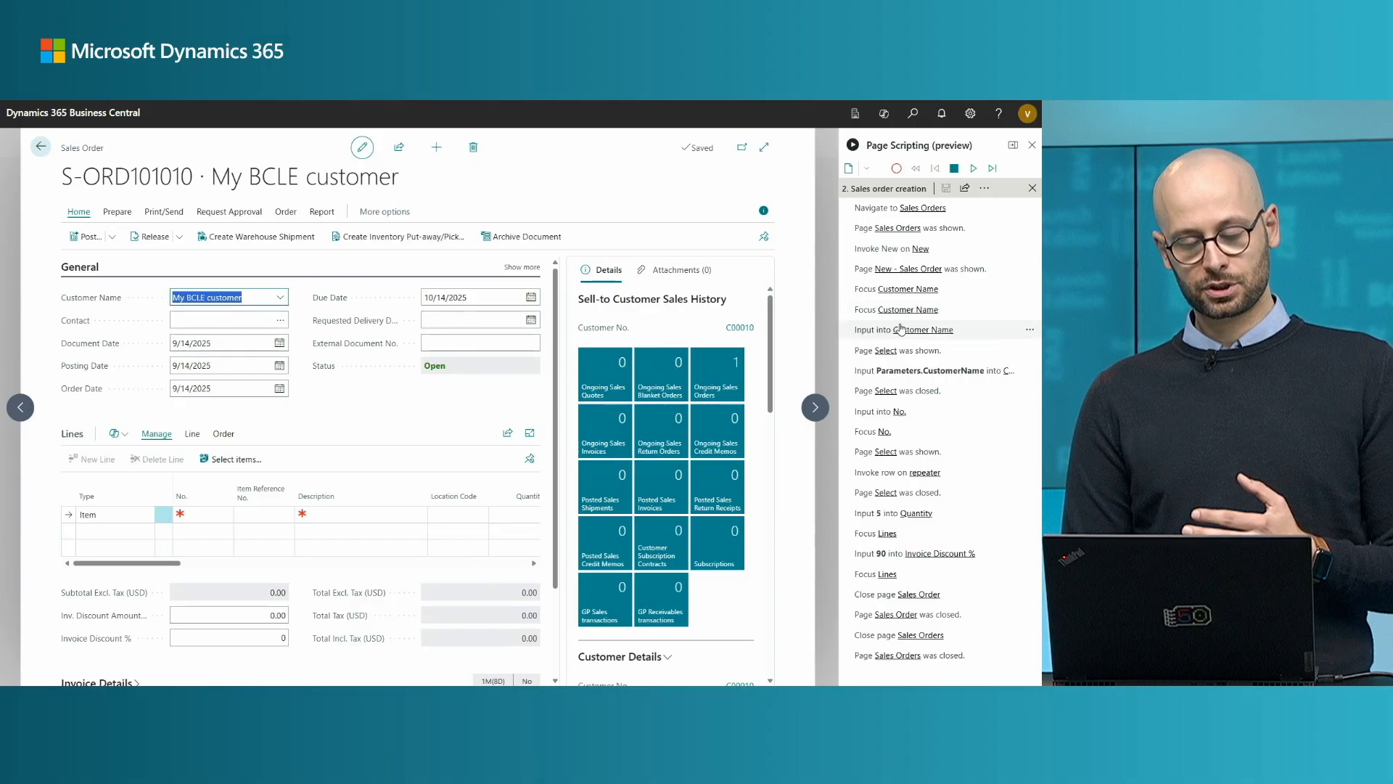
mouse_move(905, 330)
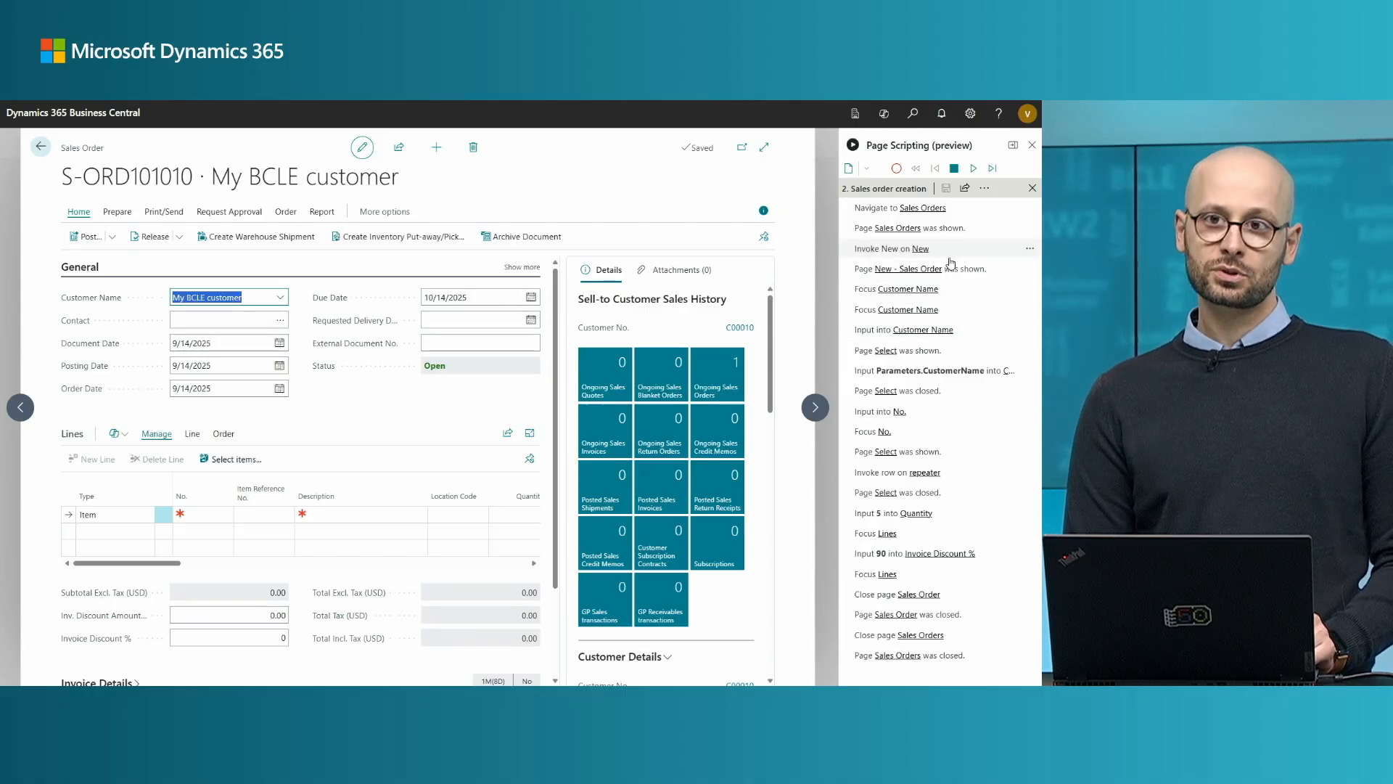
mouse_move(950, 264)
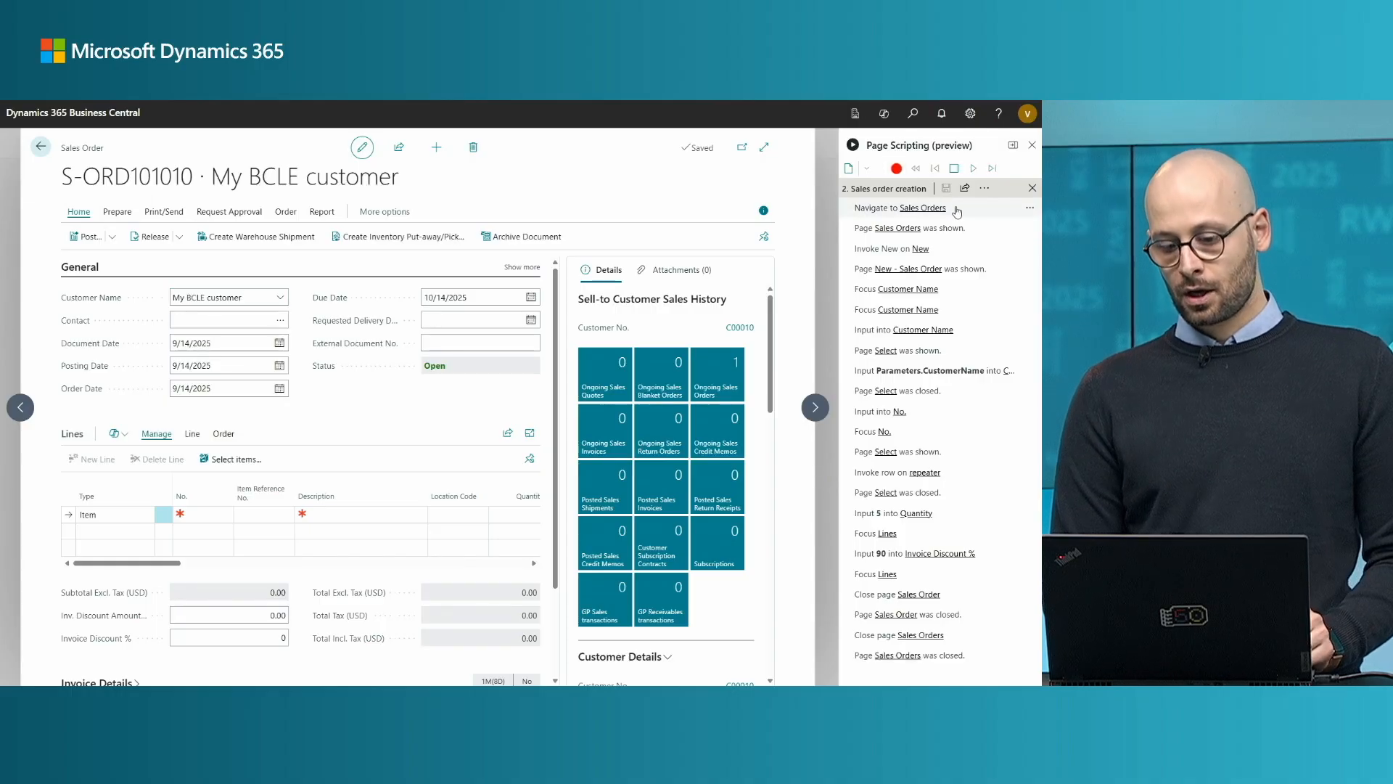
Open the options menu on the 'Navigate to Sales Orders' step
click(1030, 207)
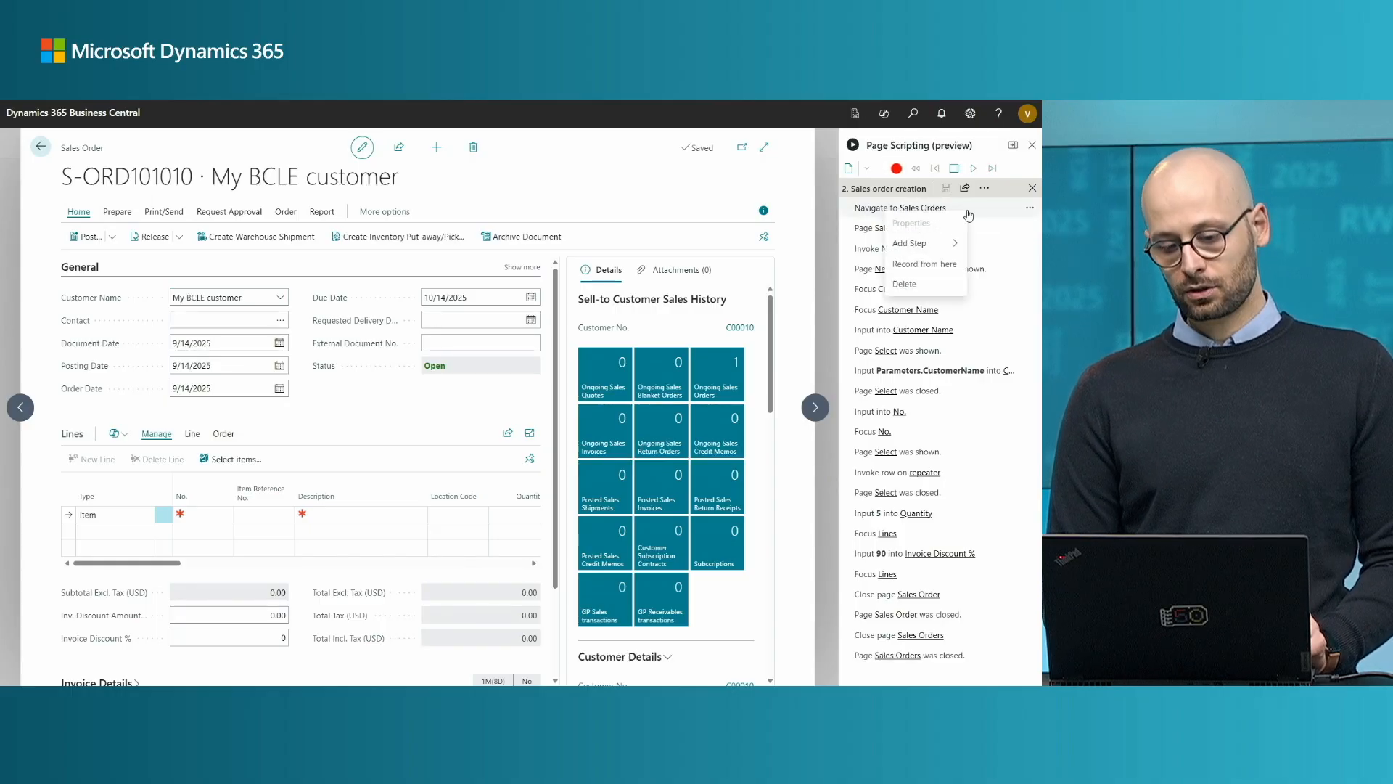
mouse_move(977, 241)
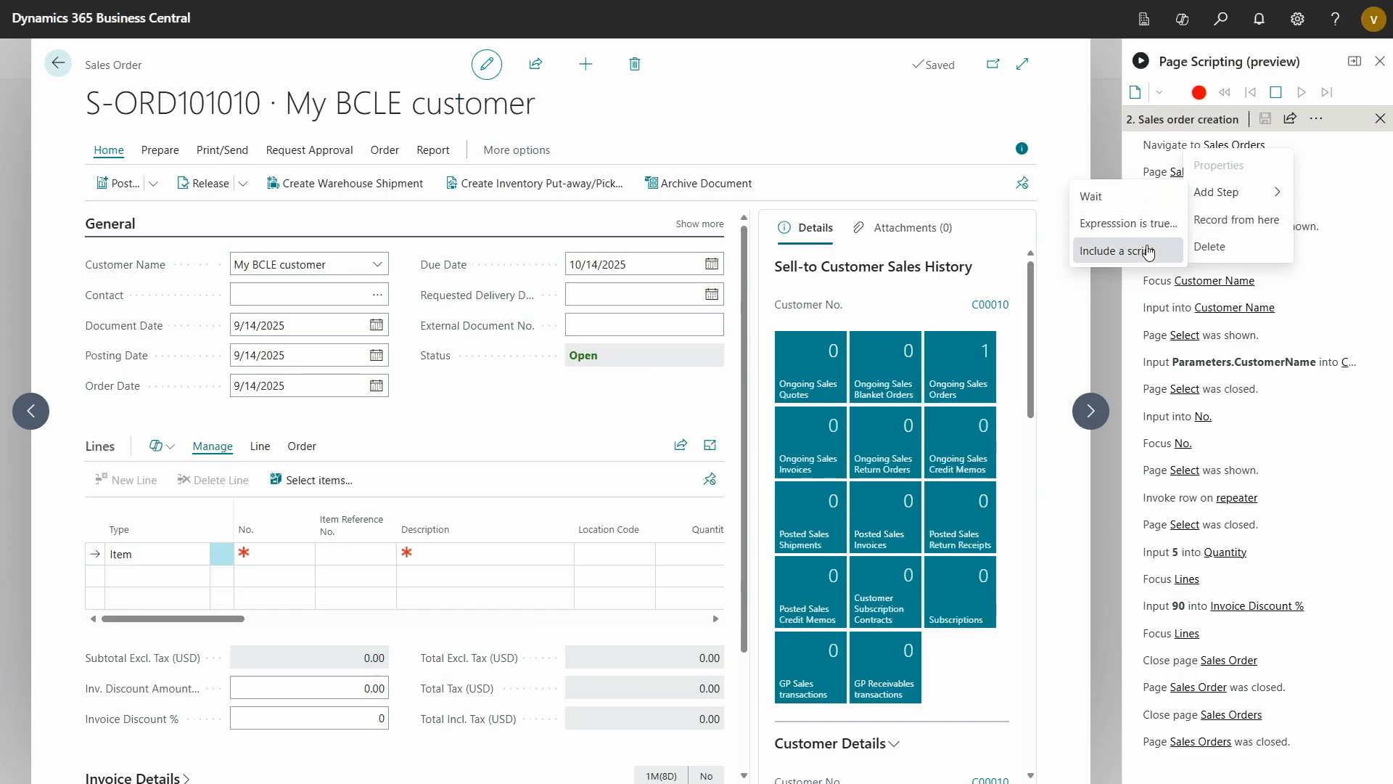
Include '1. Customer creation.yml', passing Parameters.CustomerName as its Customer Name
click(1122, 250)
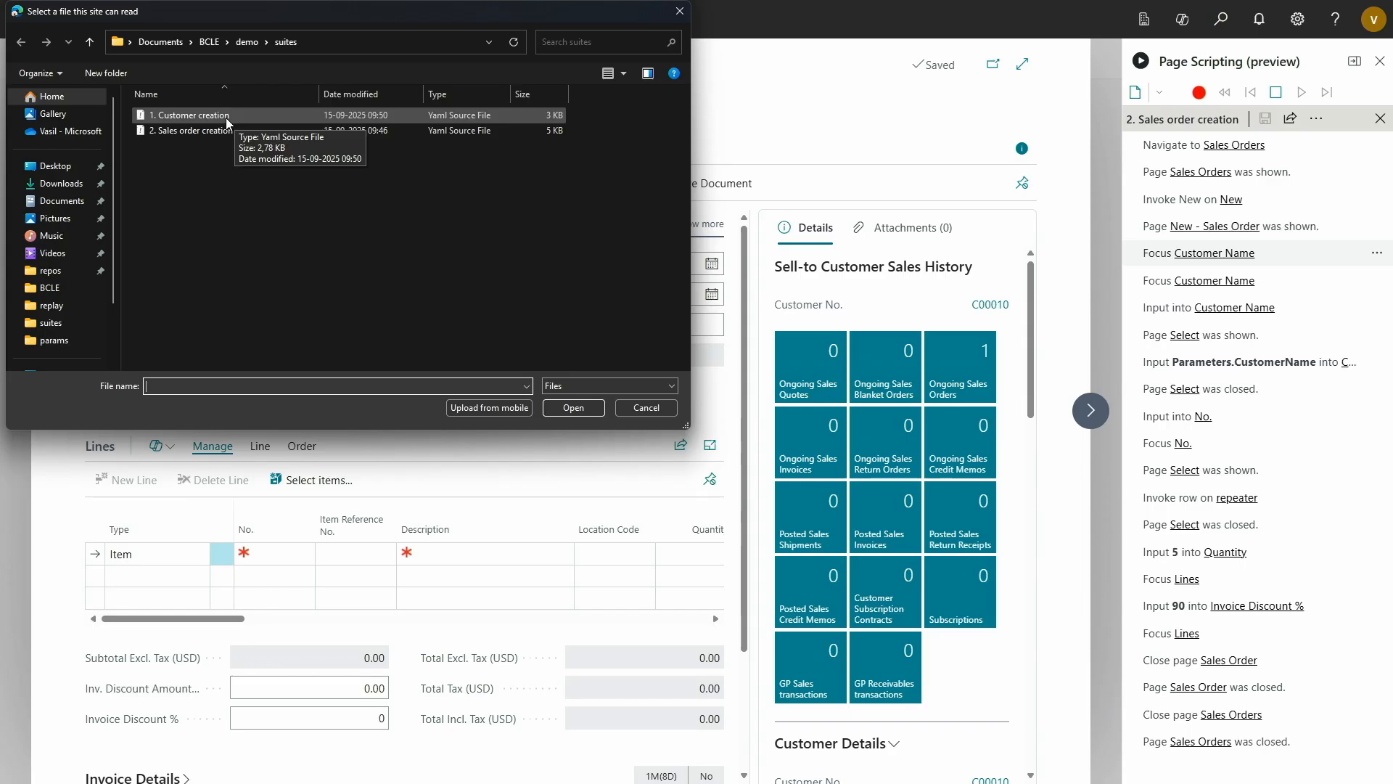
mouse_move(1140, 133)
text(Parameters.)
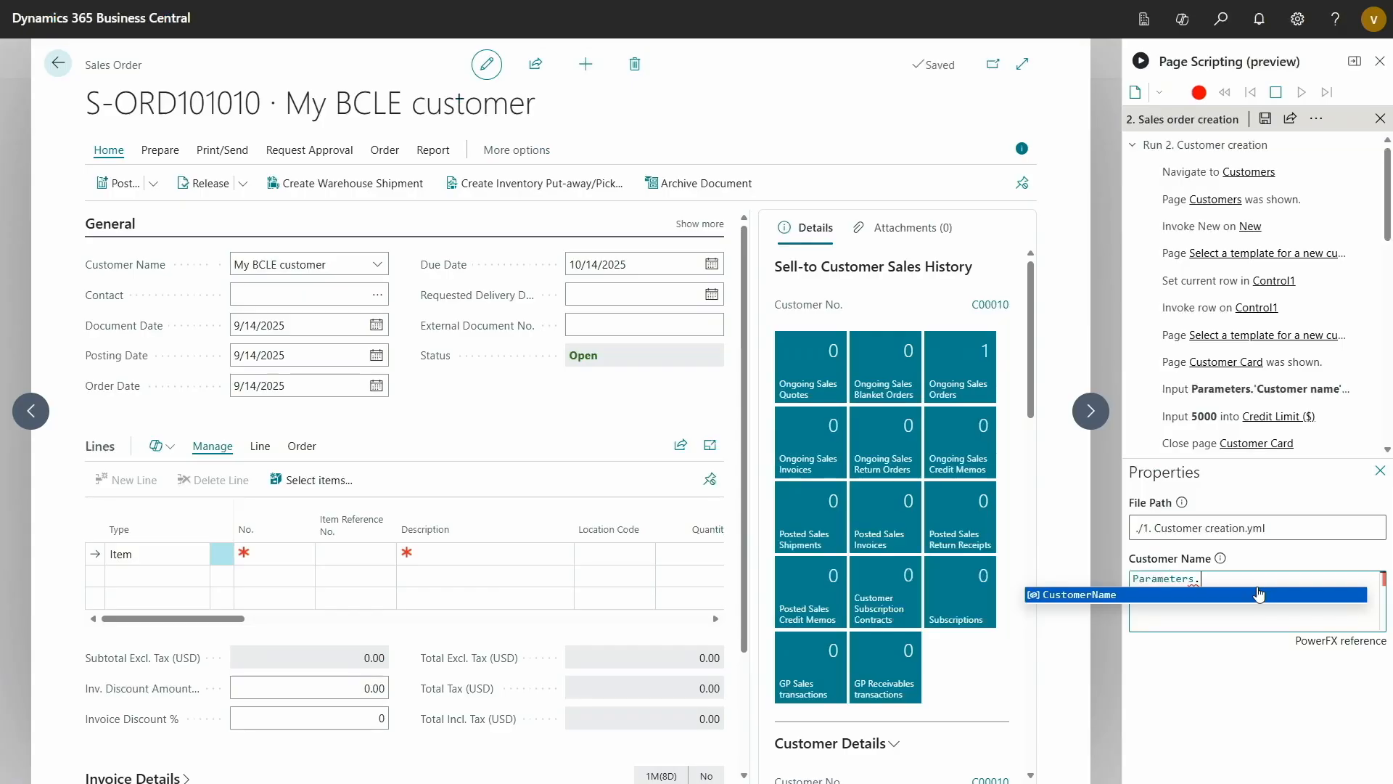
click(1077, 594)
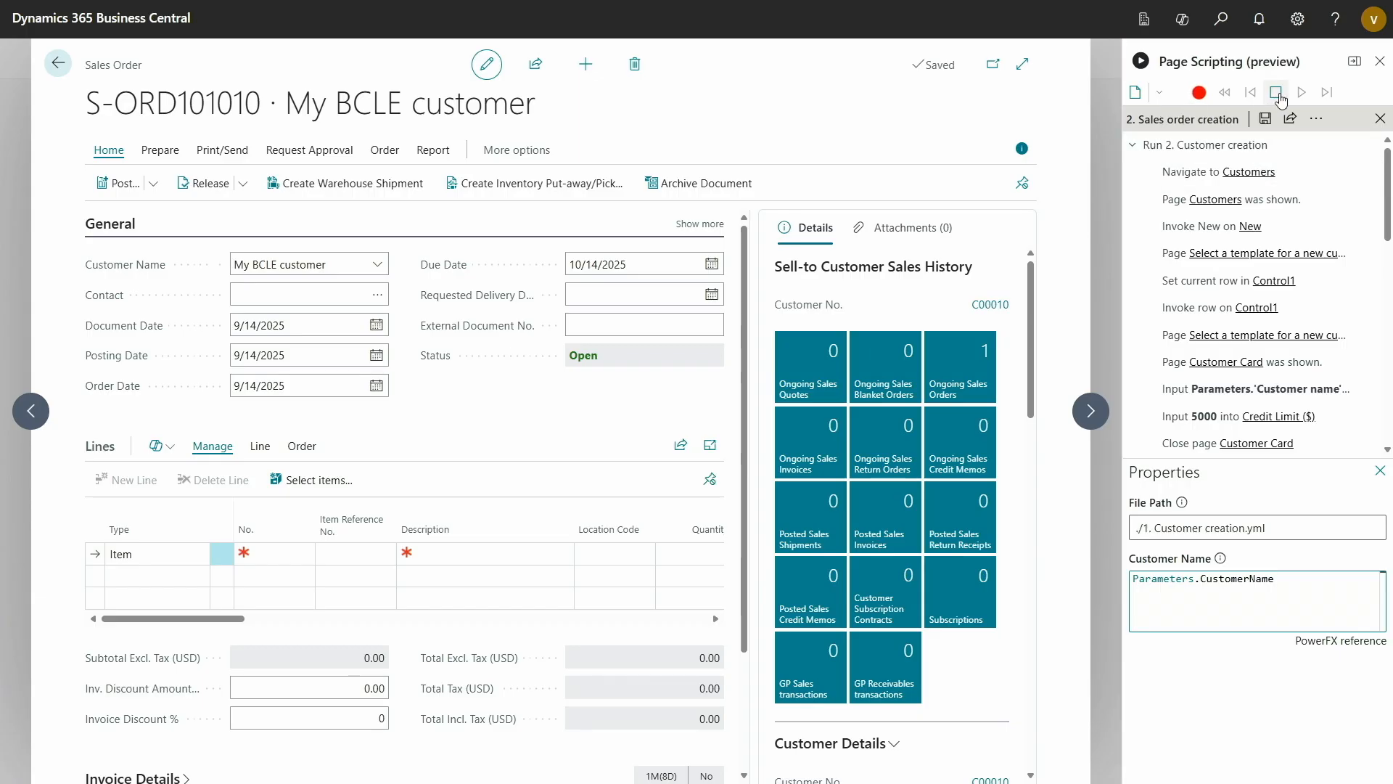
Play the sales order creation script and confirm playback in production
click(1301, 92)
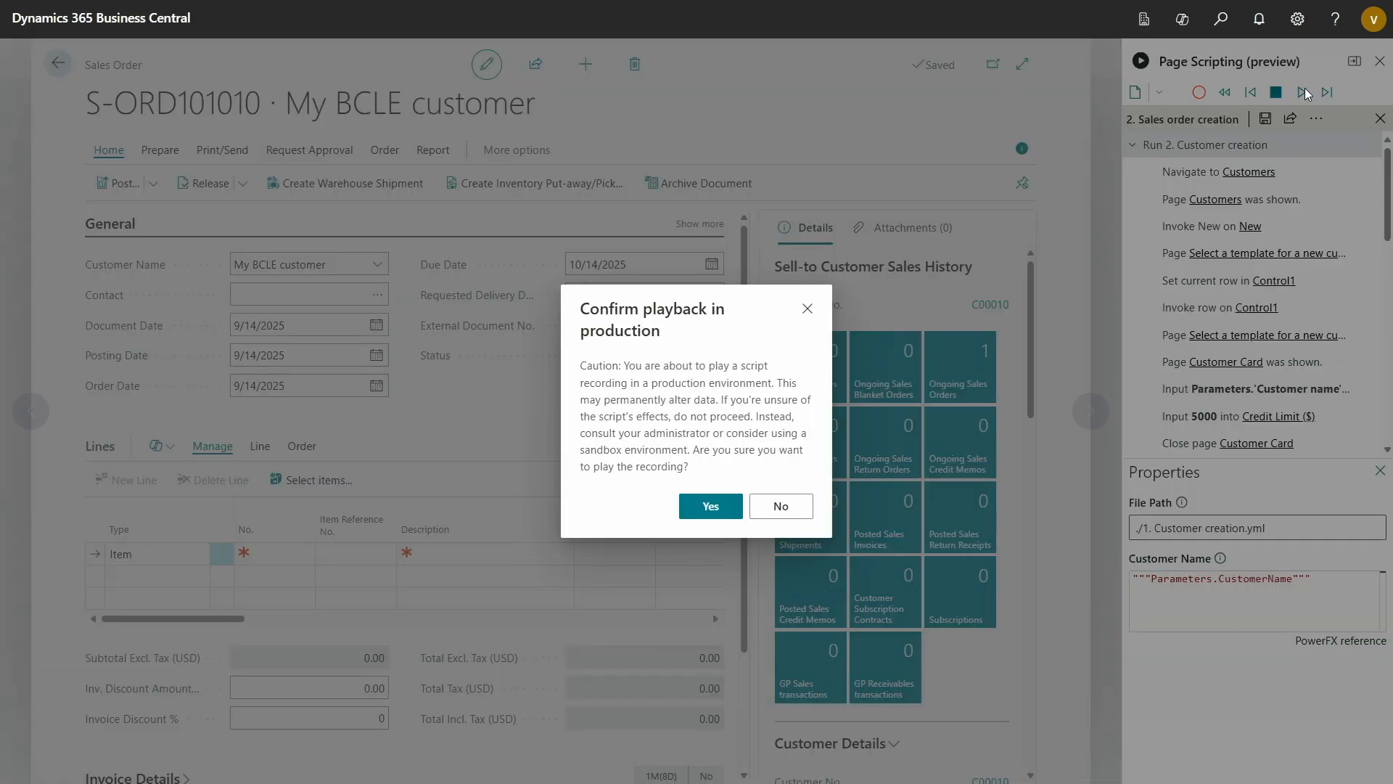
click(710, 506)
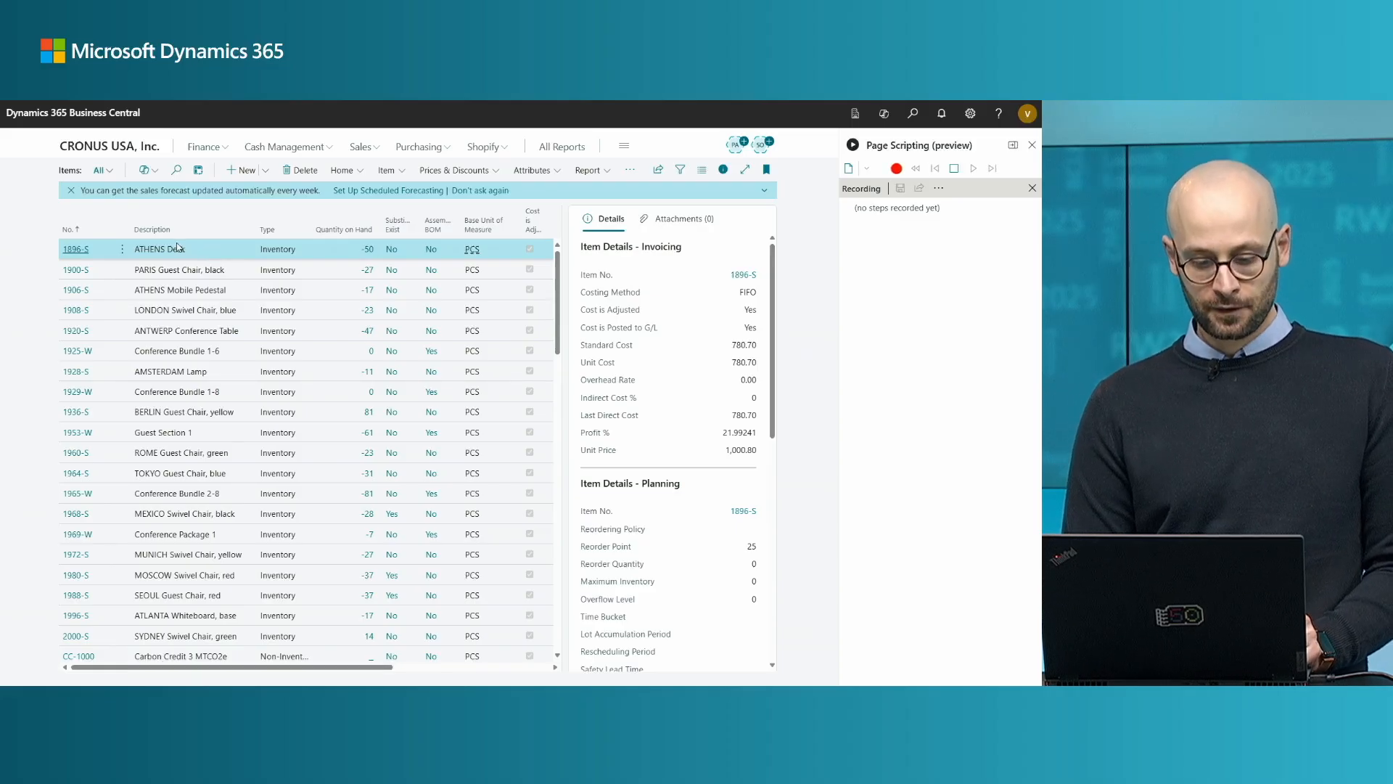
Add a For each Row loop, opening item 1896-S and entering Shelf No. 2
right_click(164, 249)
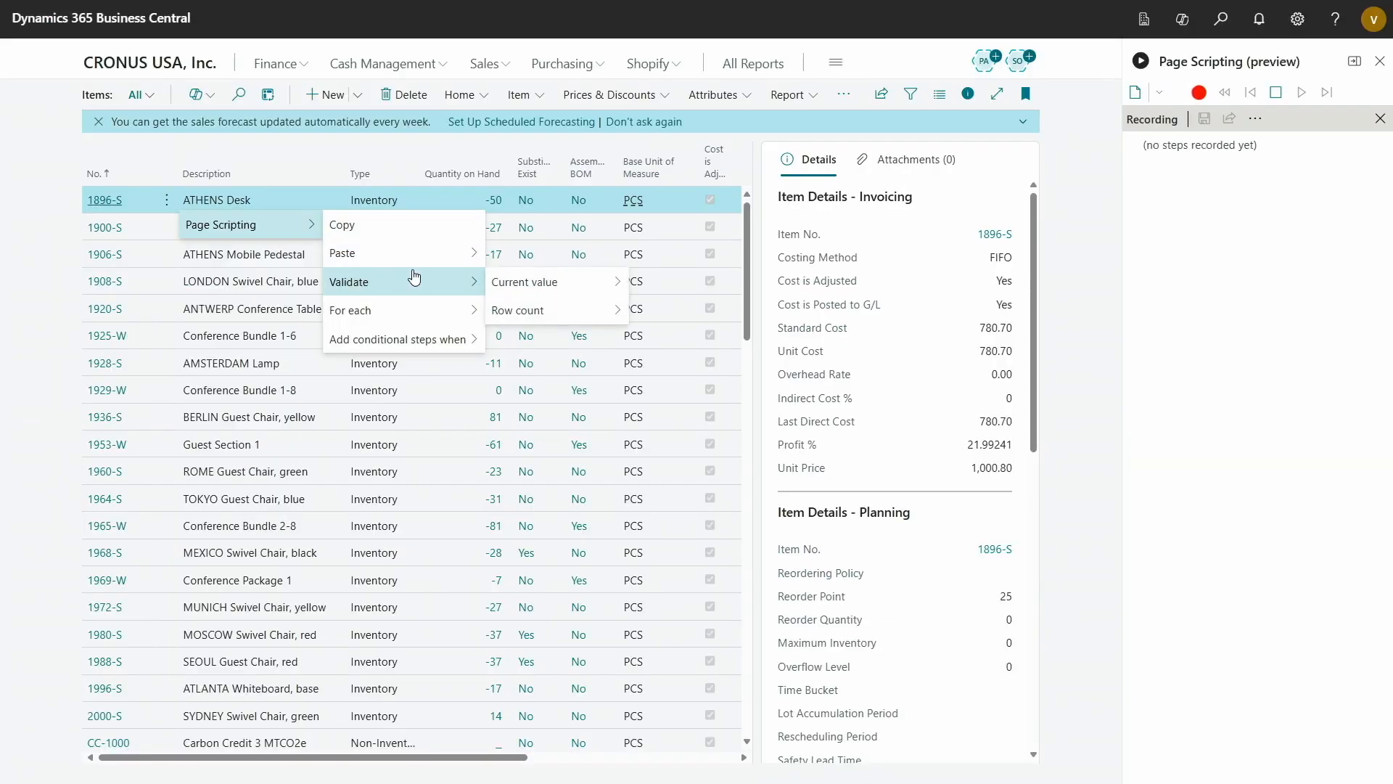
mouse_move(449, 309)
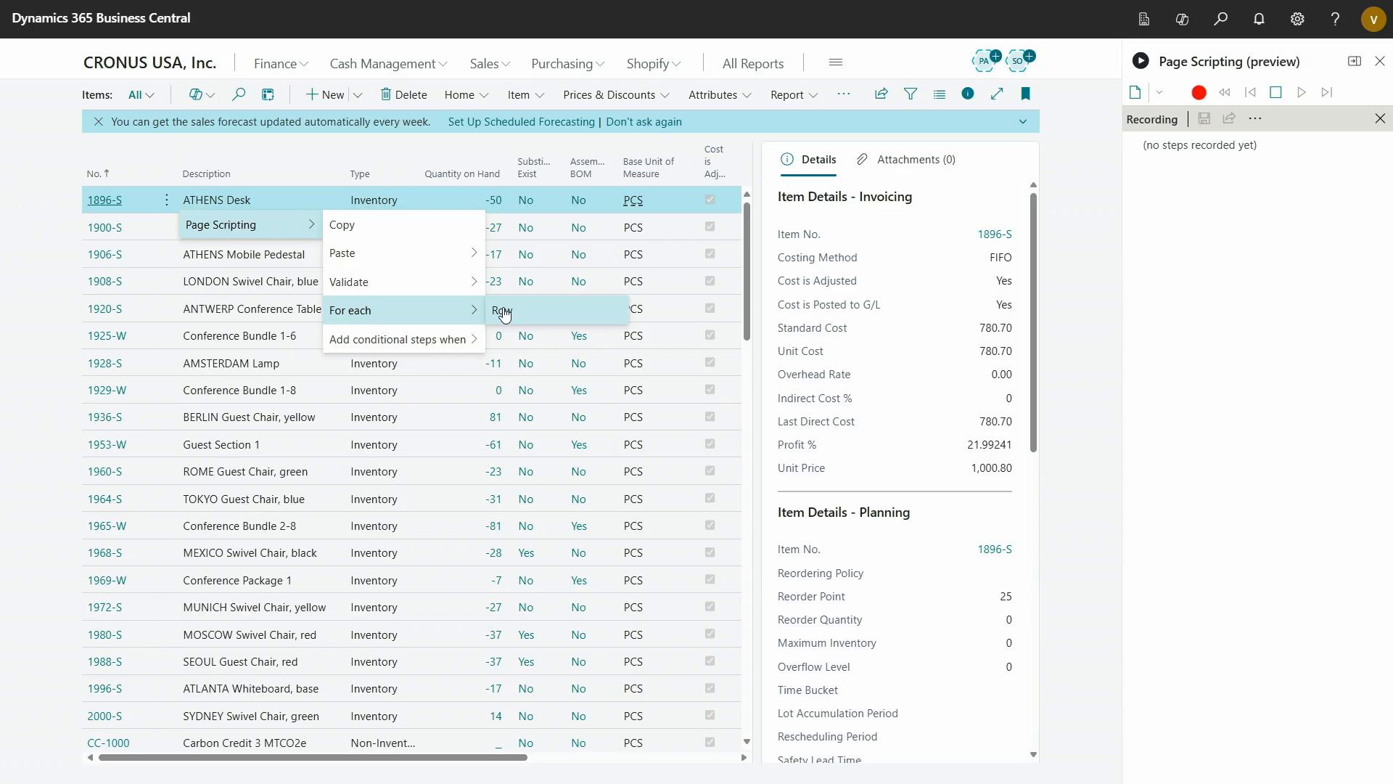
click(502, 309)
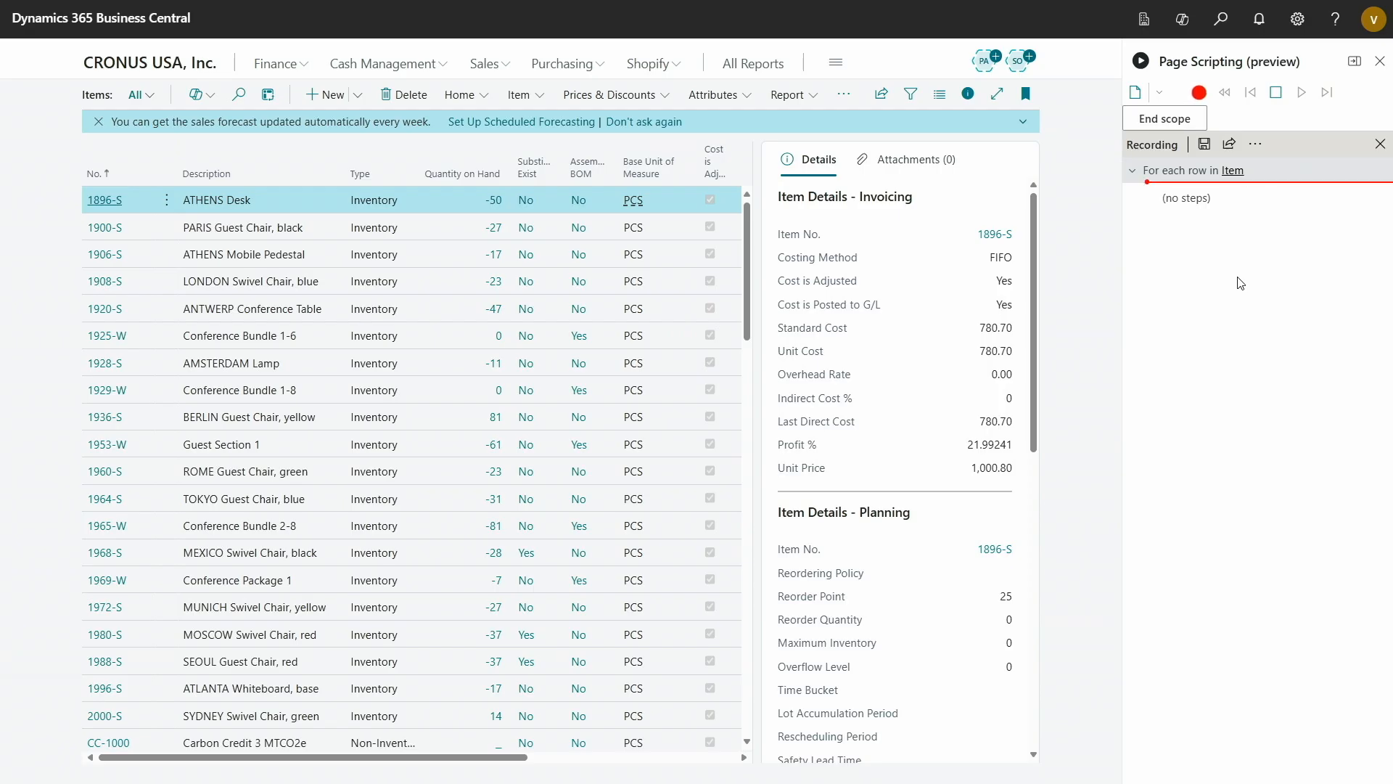
click(104, 200)
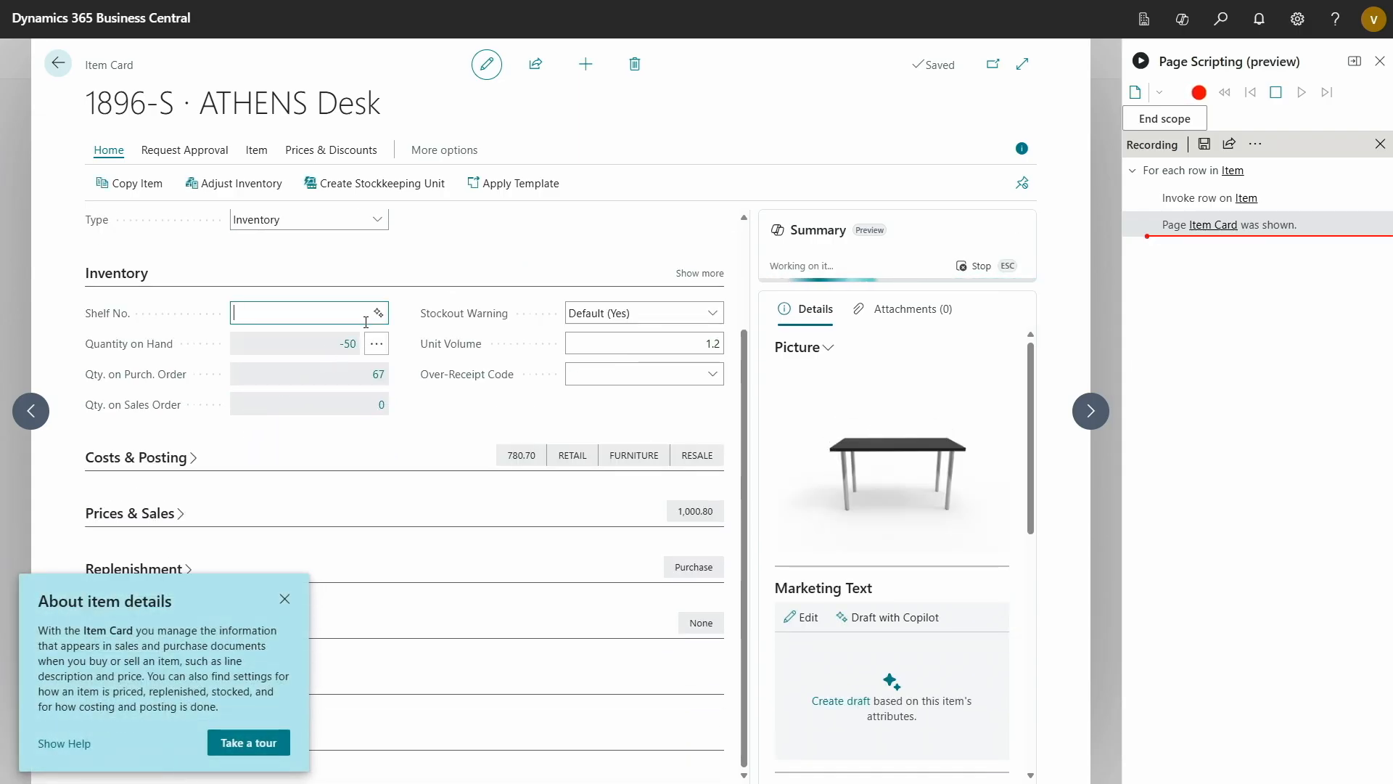
text(2)
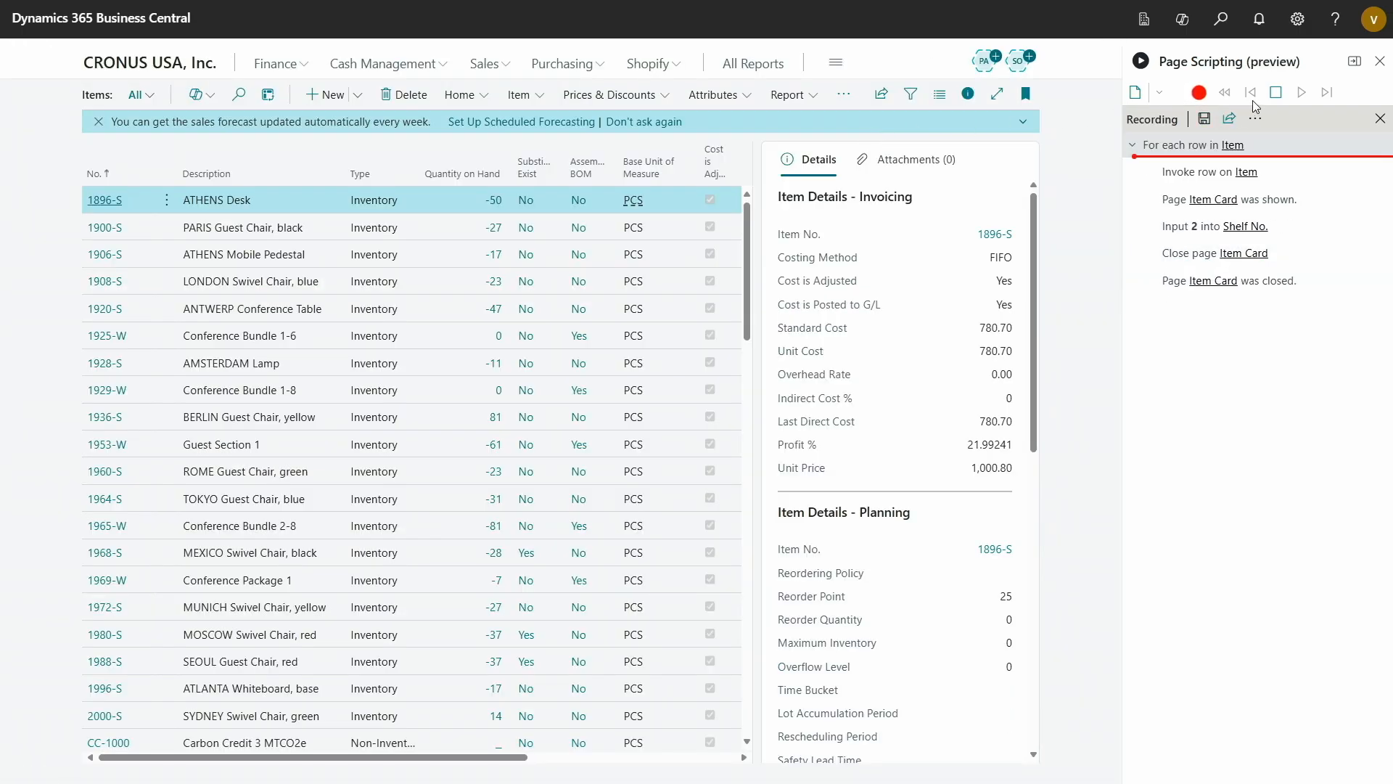
Stop recording, then replay the item loop and confirm playback in production
click(1301, 92)
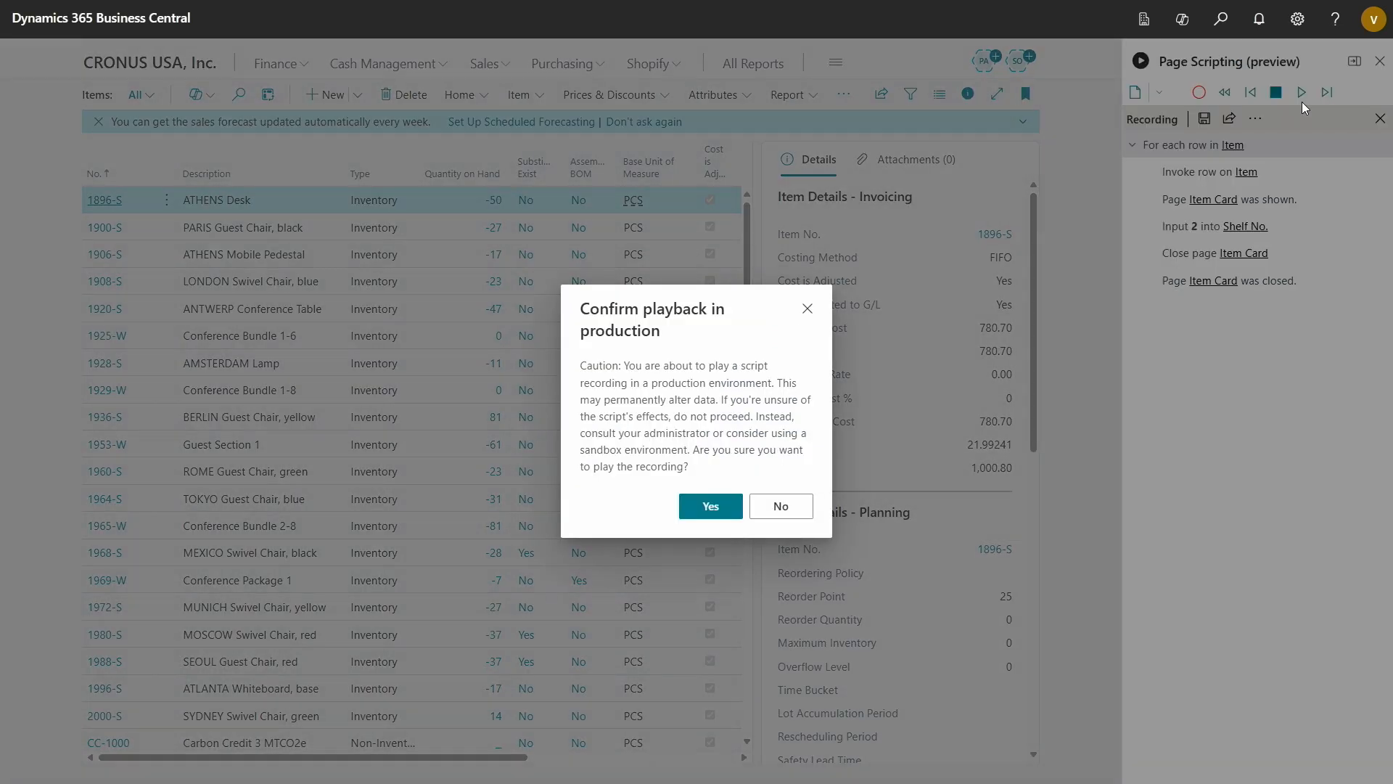
click(709, 506)
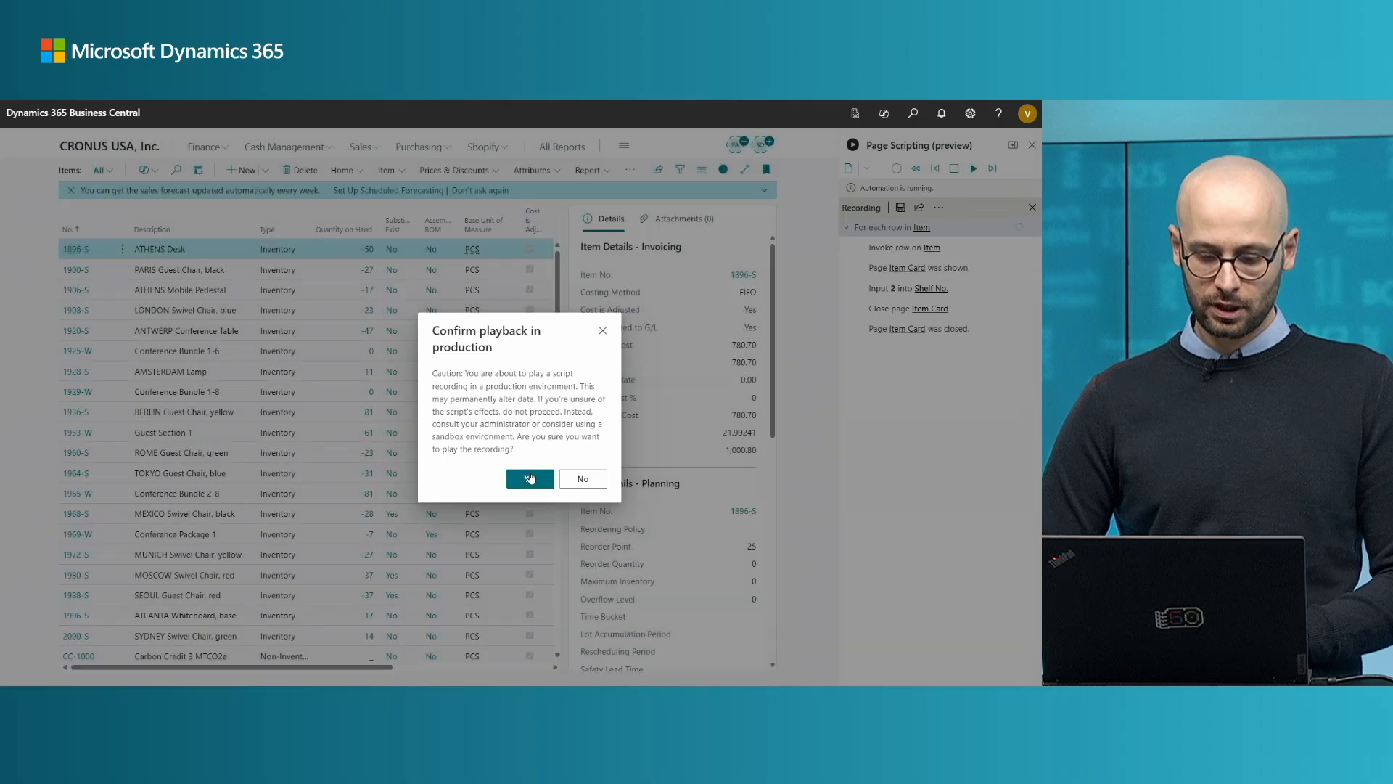
click(529, 478)
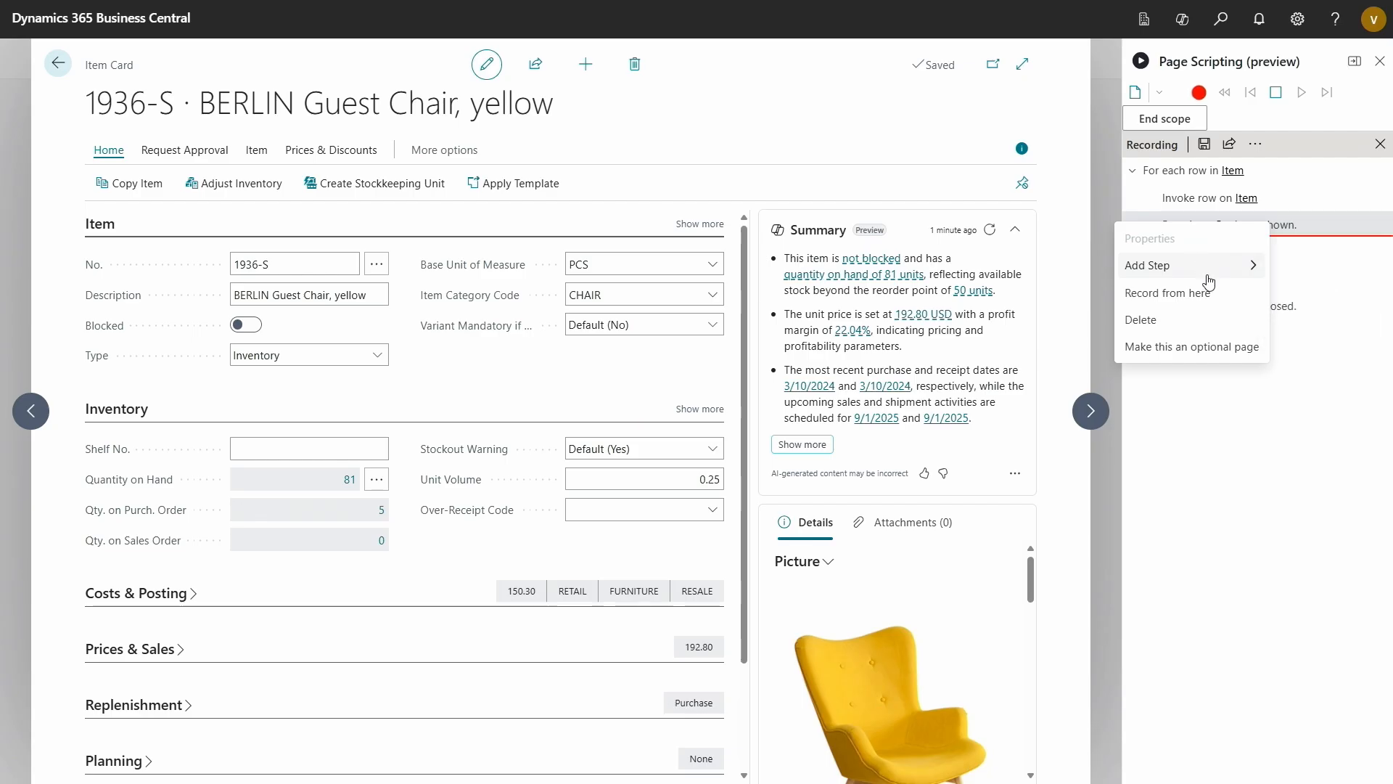
Add an 'Expression is true' step after the card opens, checking Session.'User ID' against "admin"
click(1147, 264)
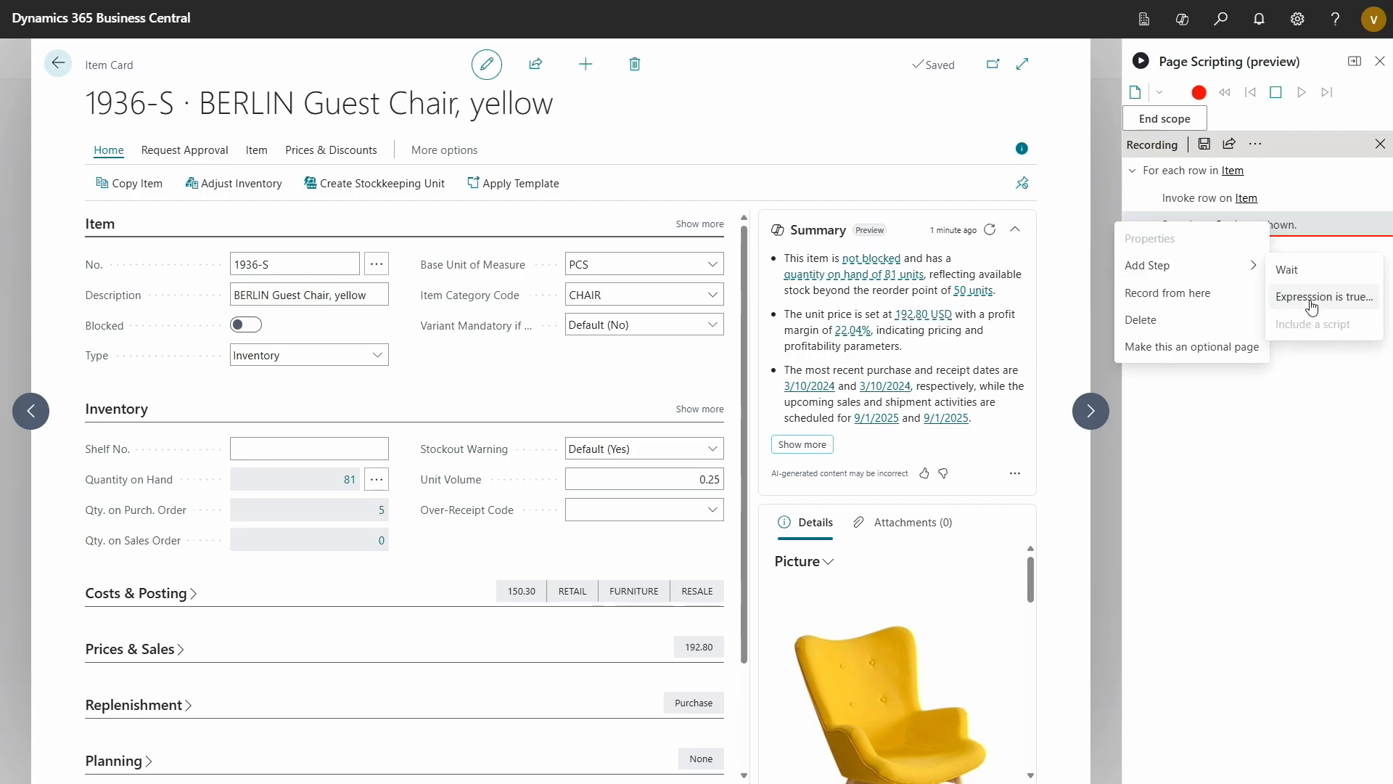
click(1323, 296)
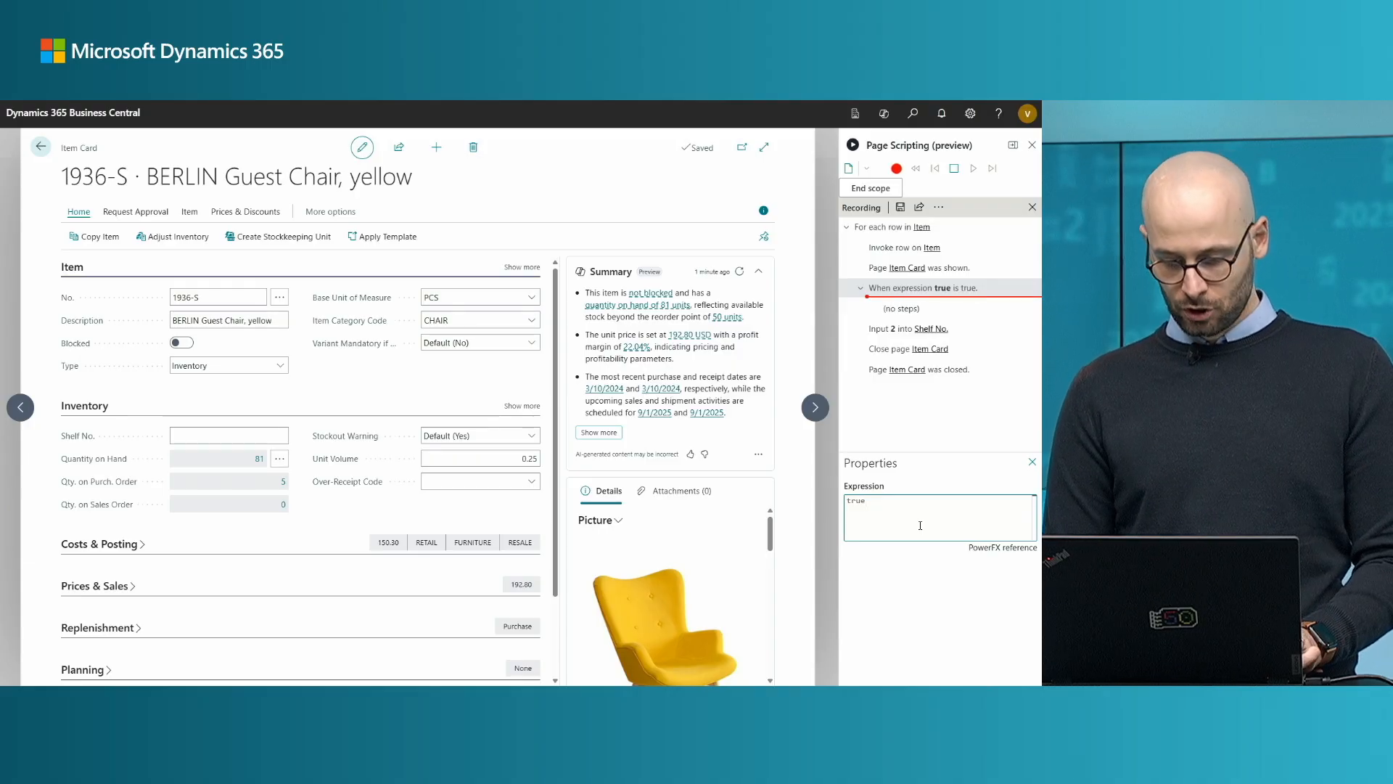
double_click(854, 500)
text(Session.'User ID' =)
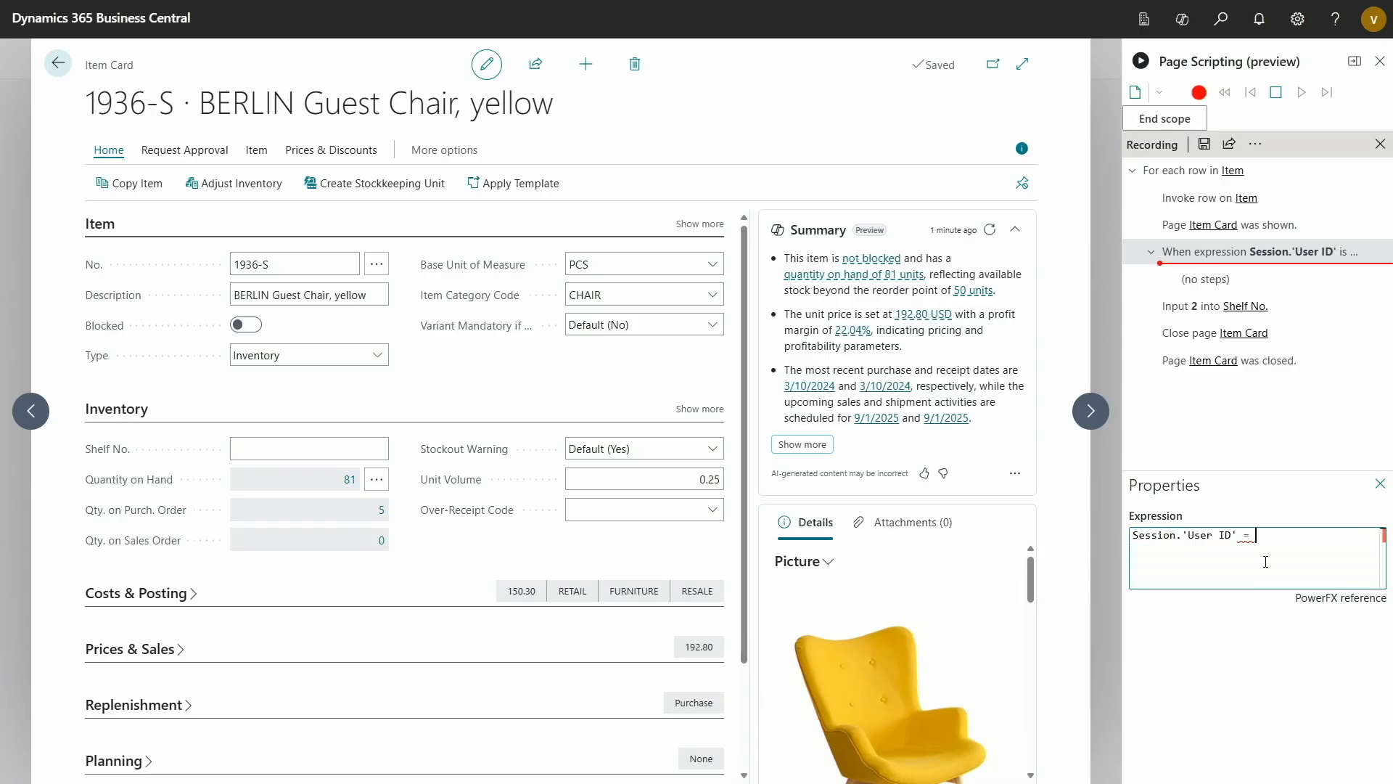
text("admin")
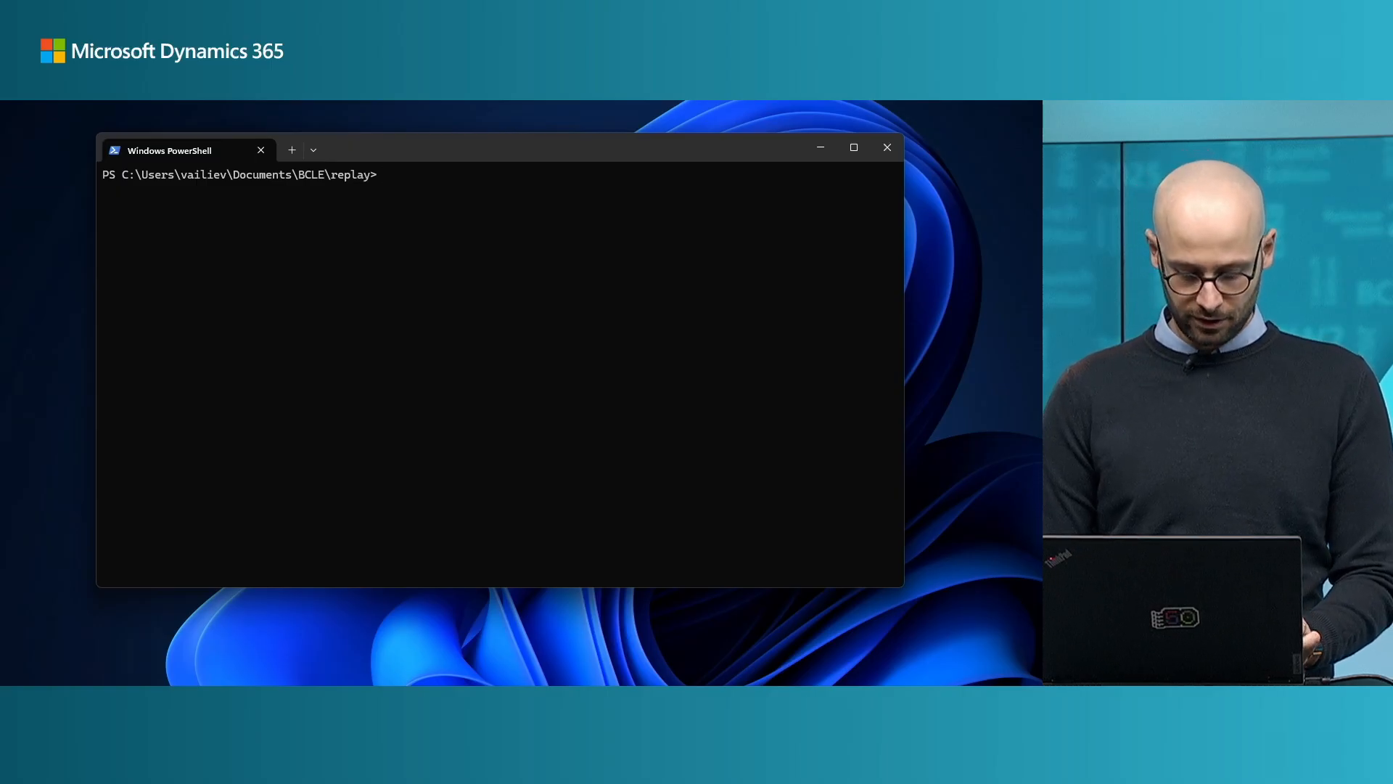
text(npx replay)
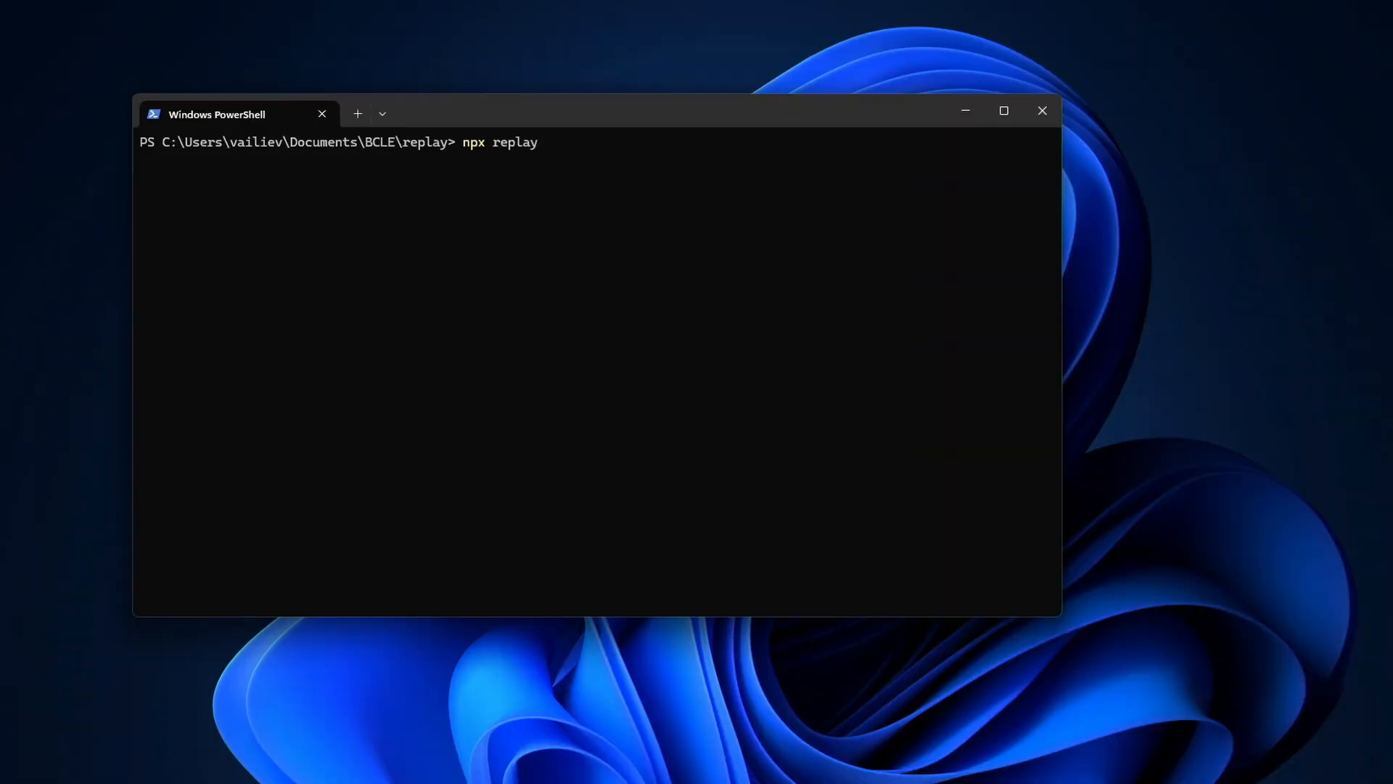
text("te)
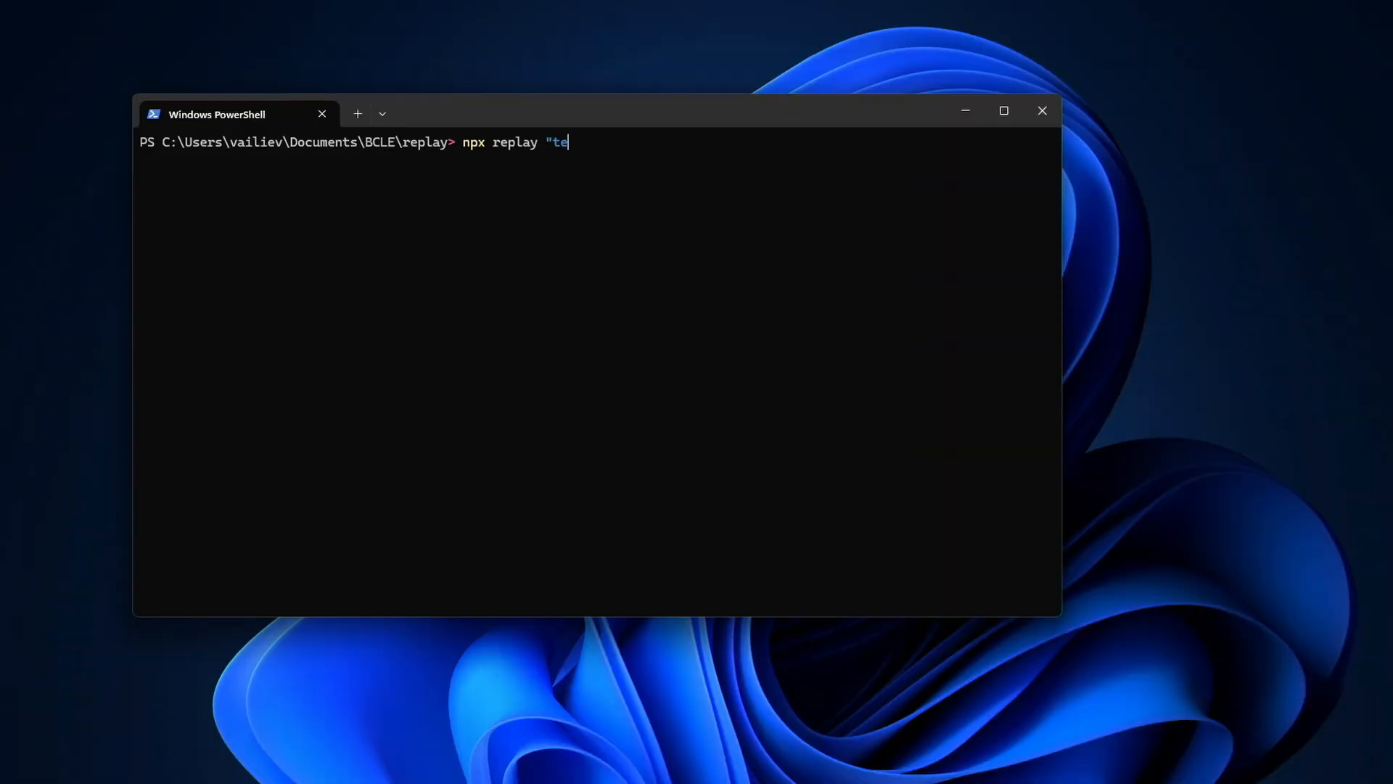
text(st-files/**)
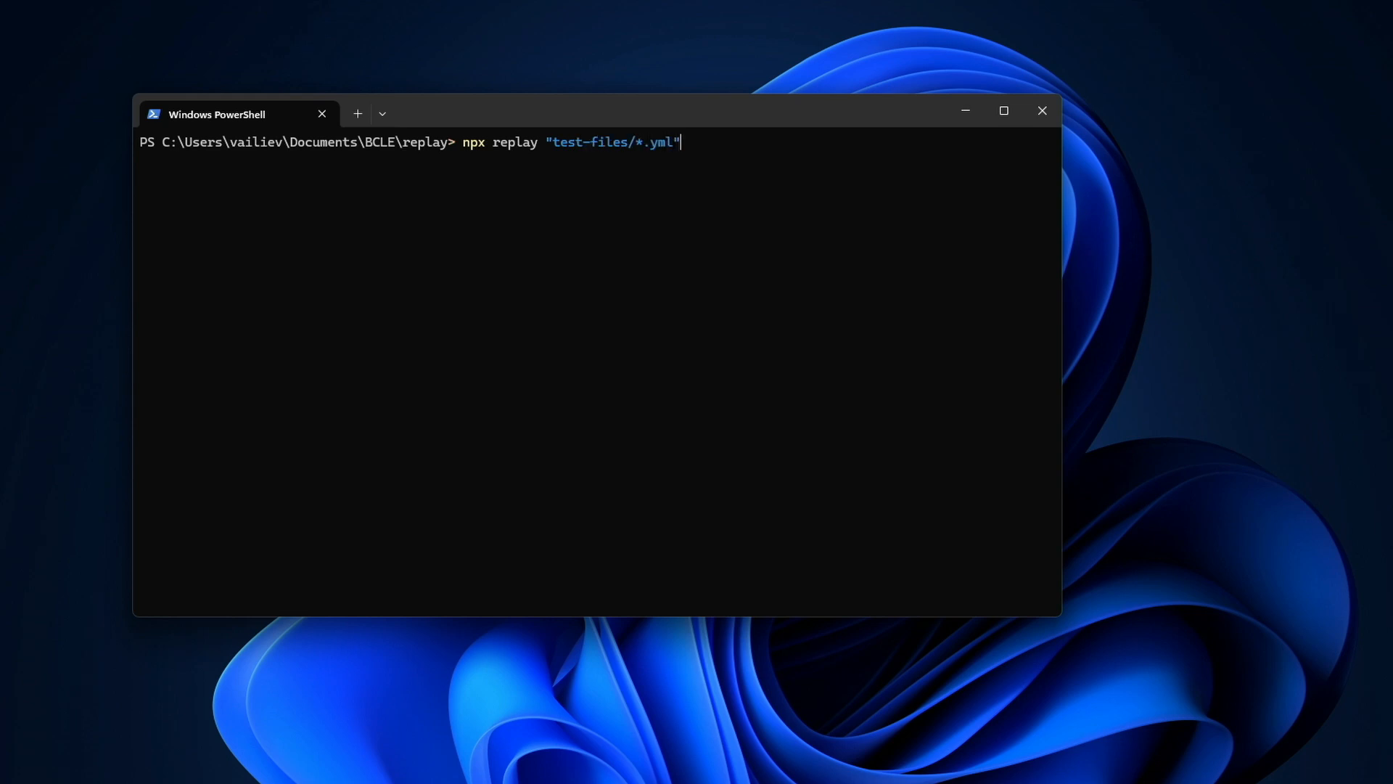
text(-St)
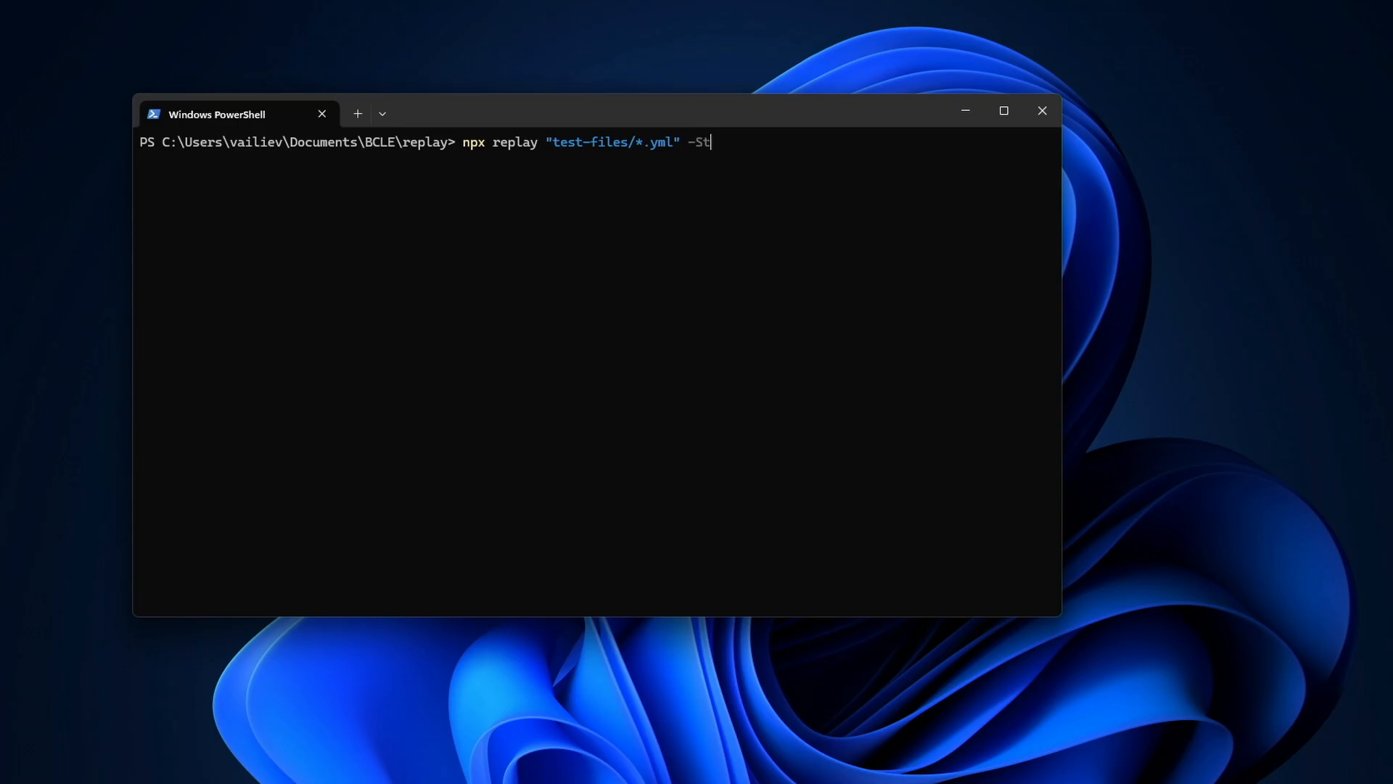
text(artAddress "https:/)
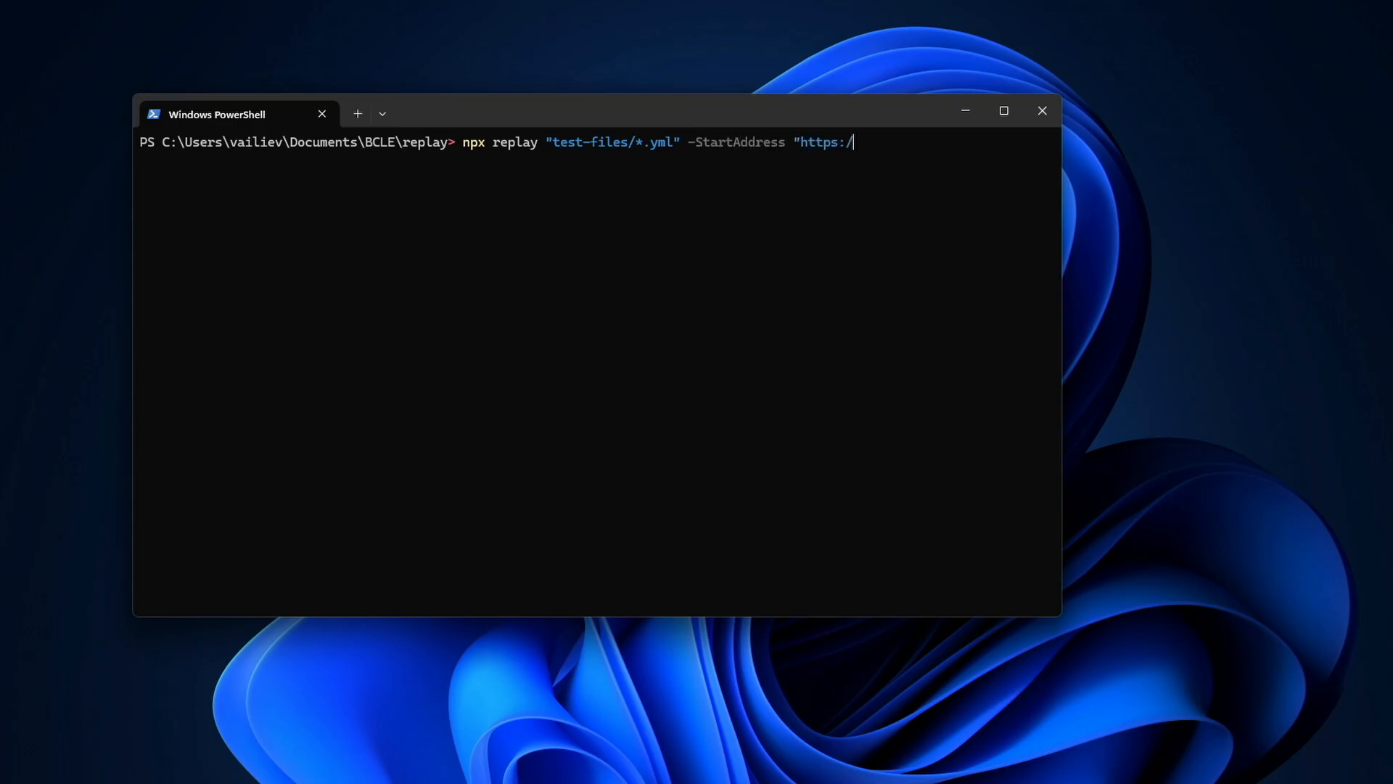
text(/vailiev-msft:48900" -)
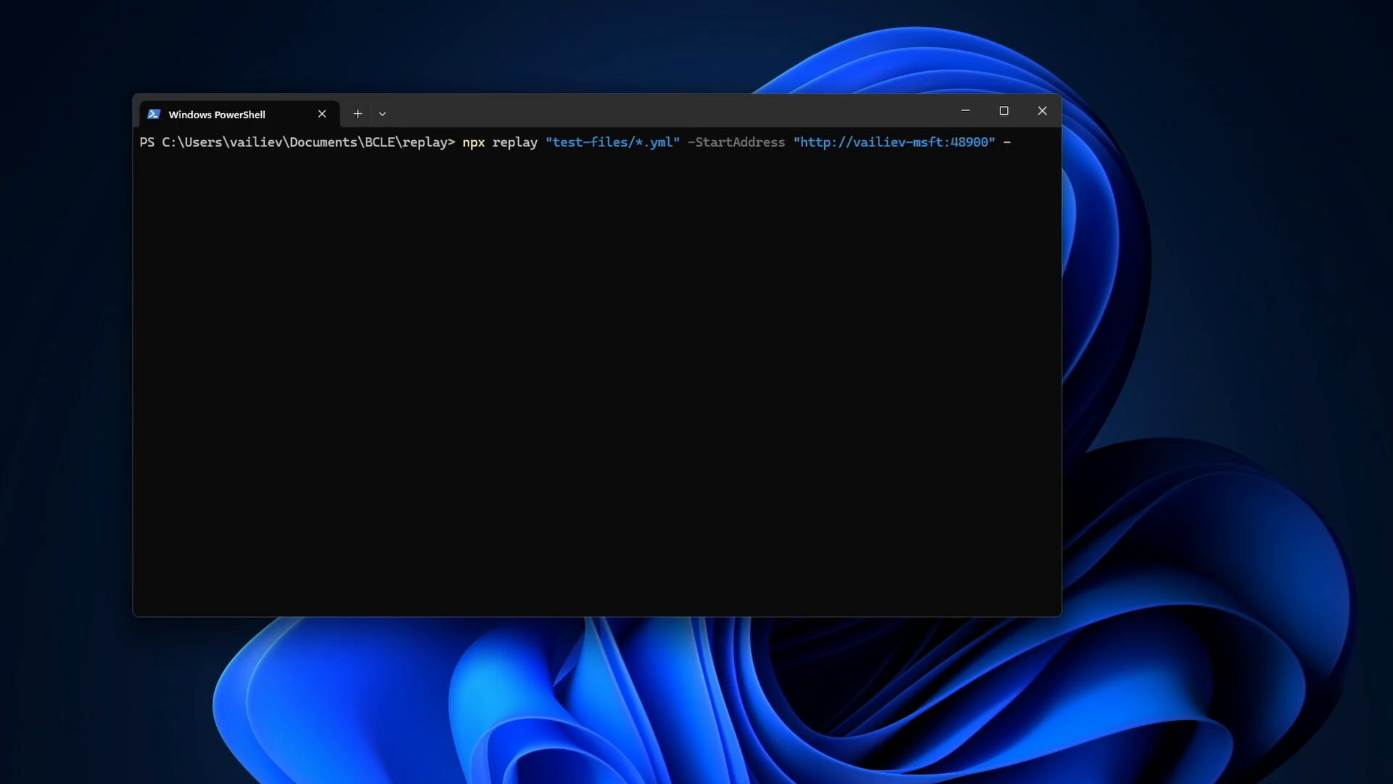
text(UseSer)
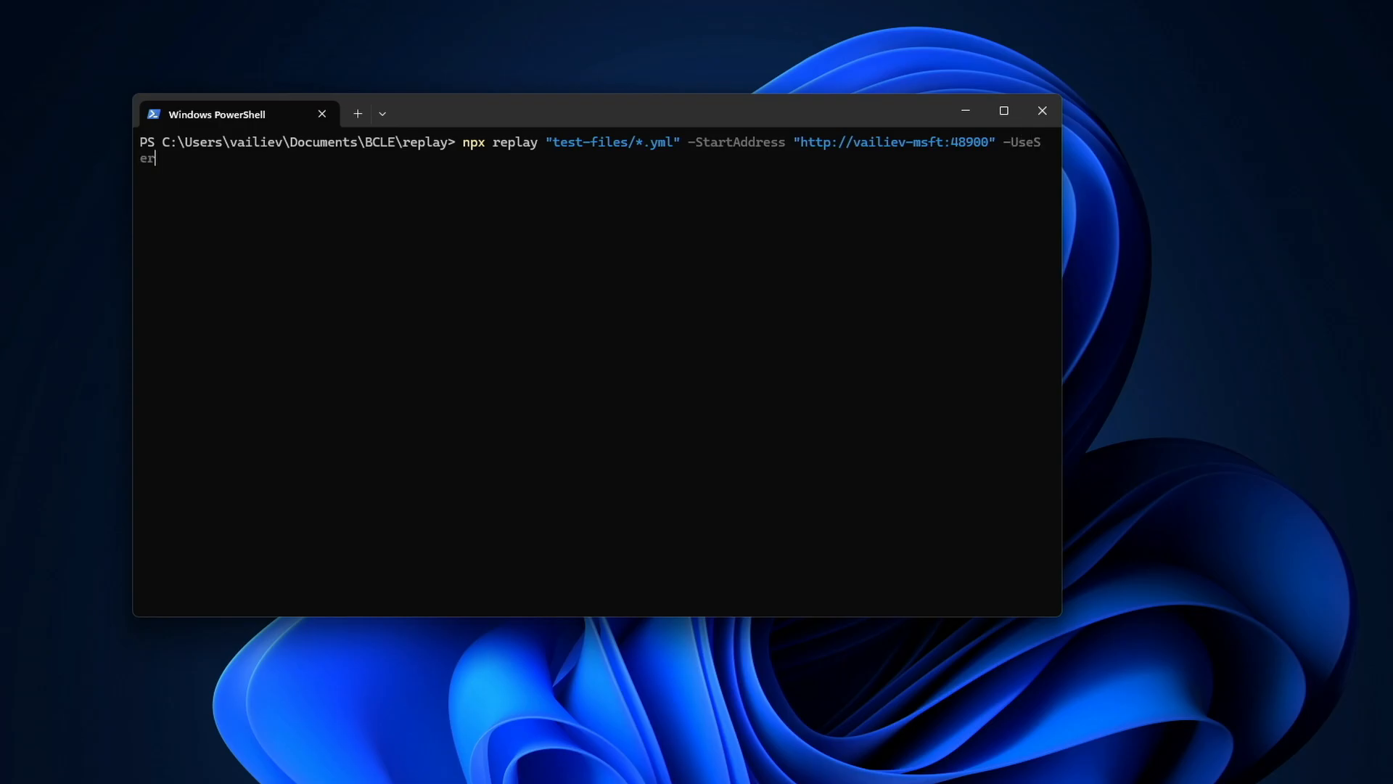